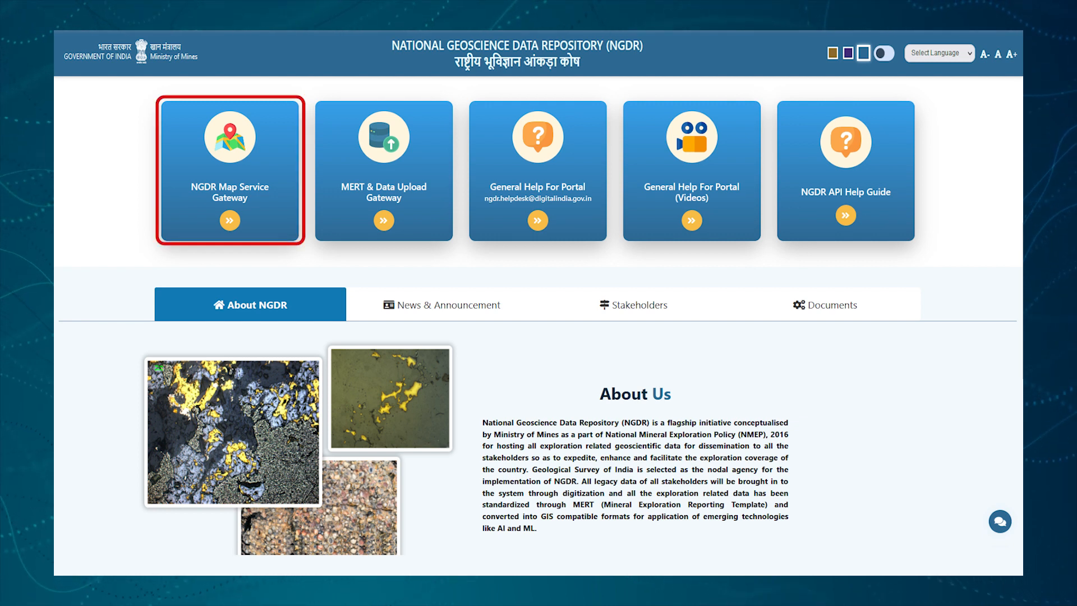
- Open the NGDR Map Service Gateway tile to reach the account login page
{"action": "left_click", "coordinate": [230, 170]}
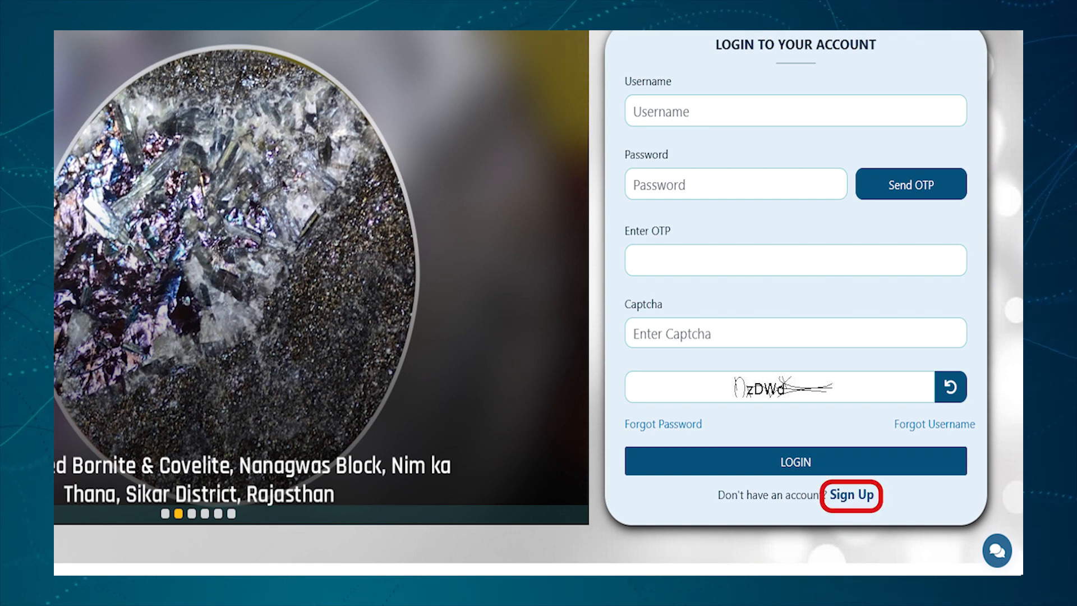
- Follow Sign Up to the new-account registration form and expand the salutation list
{"action": "left_click", "coordinate": [850, 495]}
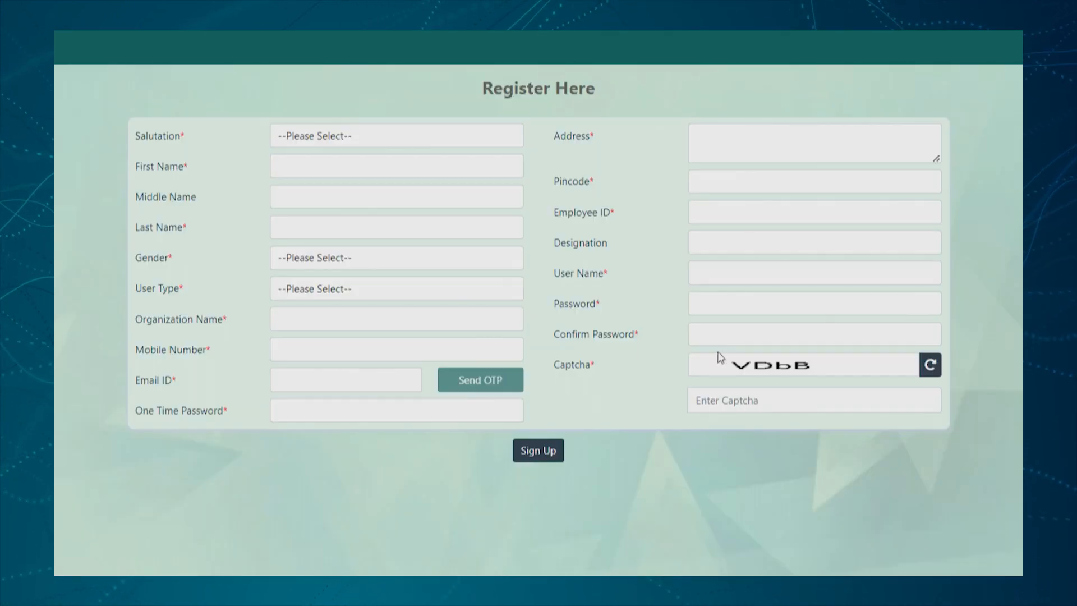
{"action": "mouse_move", "coordinate": [638, 421]}
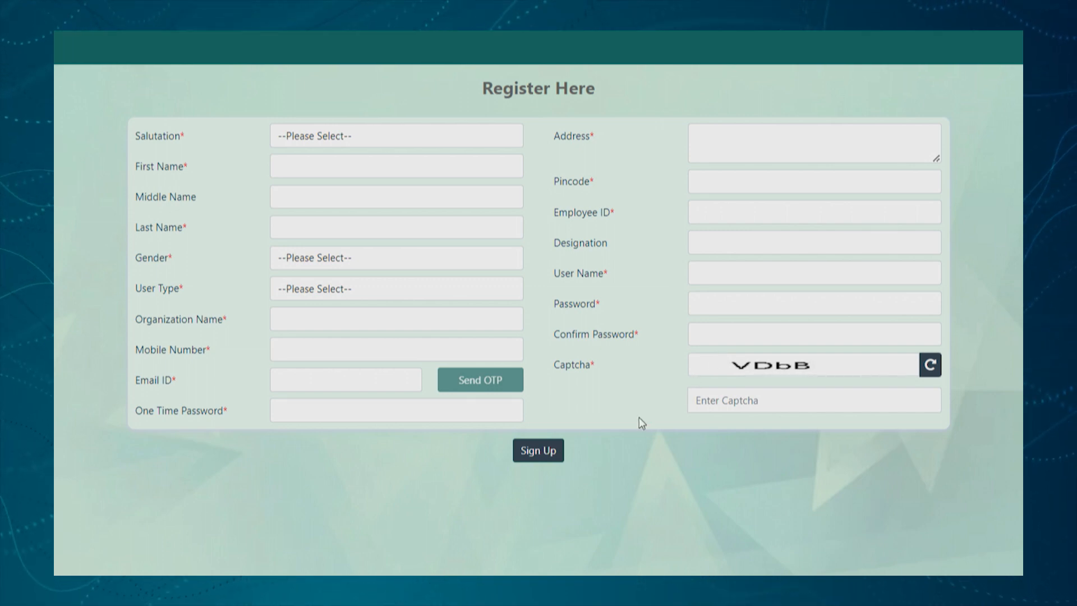
{"action": "mouse_move", "coordinate": [177, 392]}
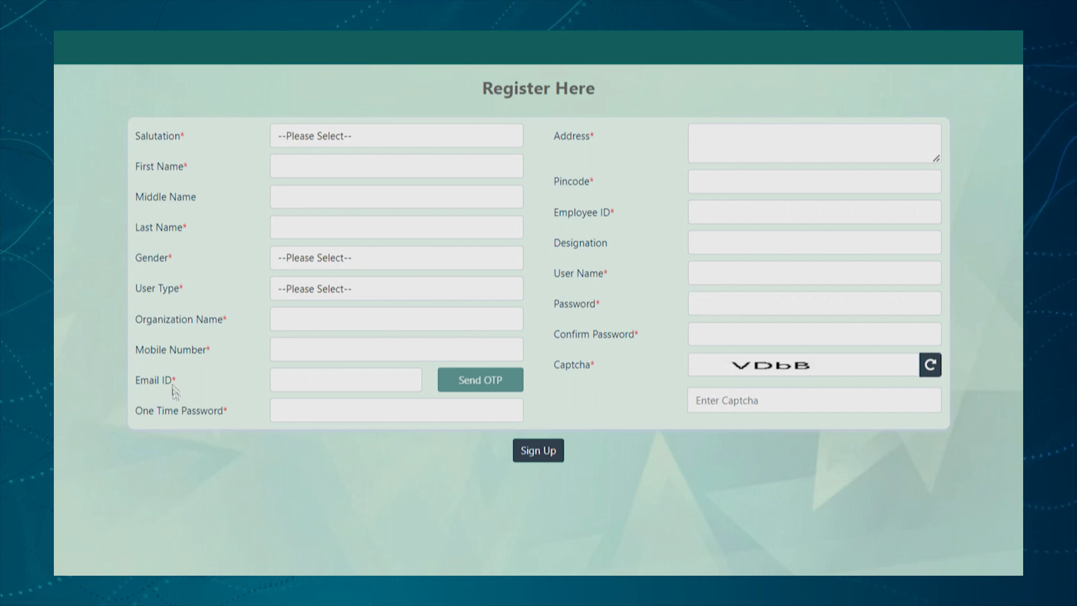
{"action": "mouse_move", "coordinate": [591, 288]}
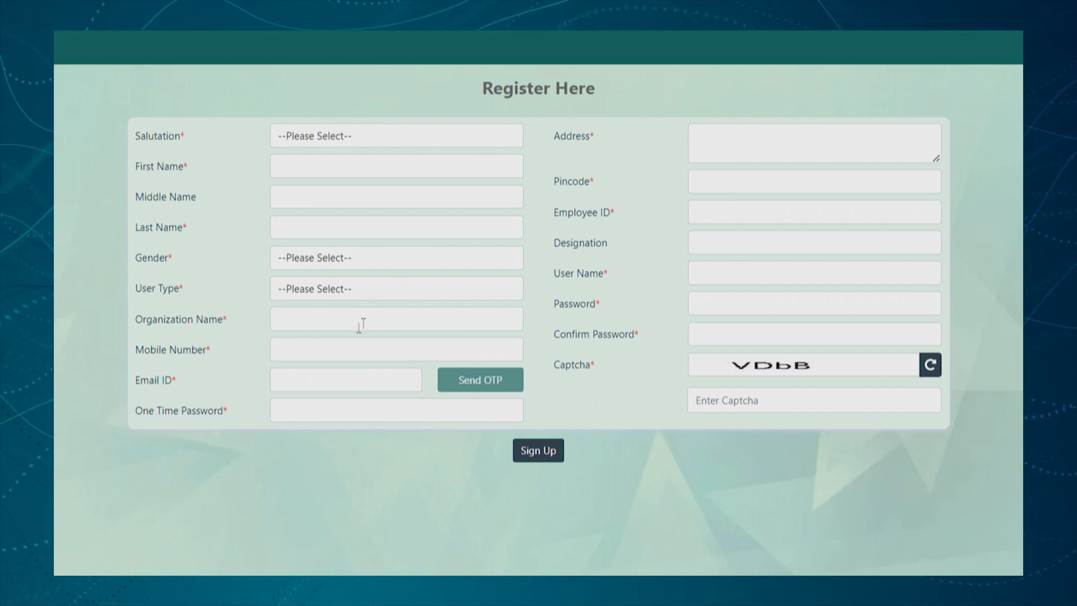
{"action": "left_click", "coordinate": [395, 135]}
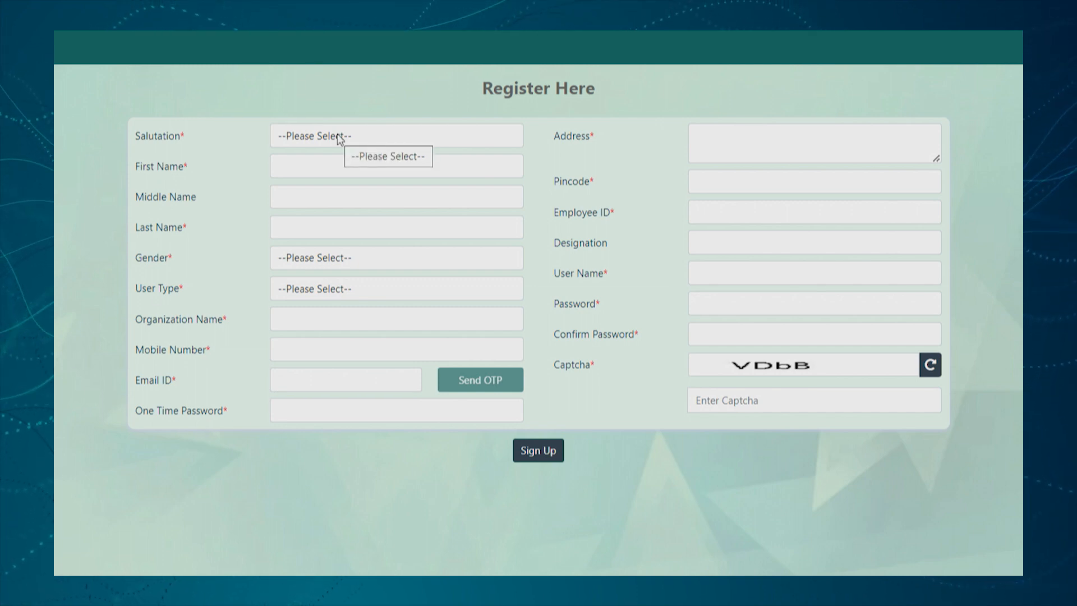
- Pick salutation Mrs. and enter the first, middle and last names
{"action": "left_click", "coordinate": [395, 135]}
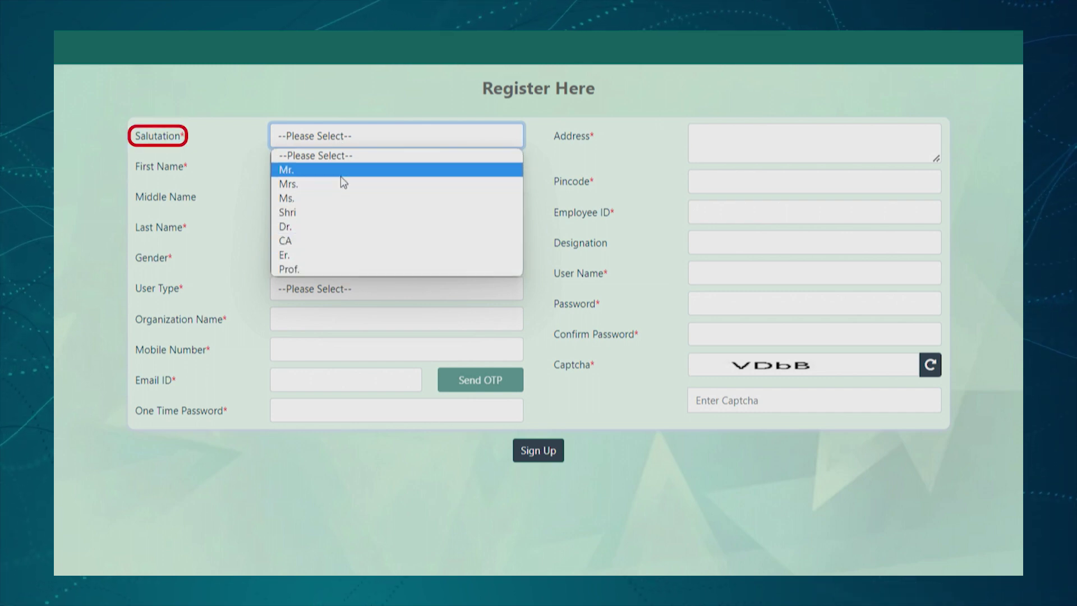
{"action": "left_click", "coordinate": [288, 184]}
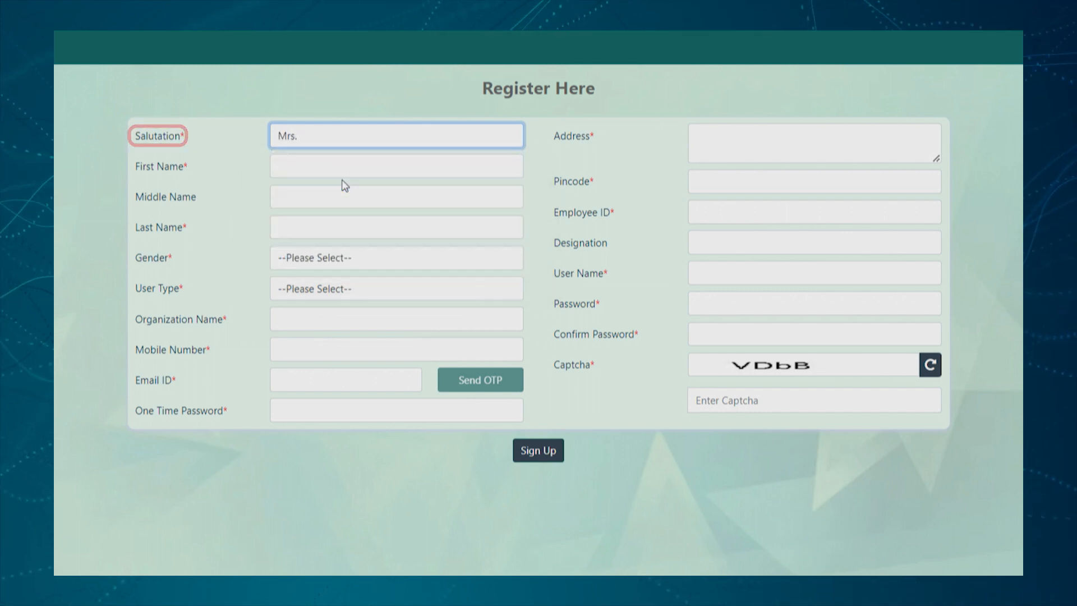
{"action": "left_click", "coordinate": [396, 166]}
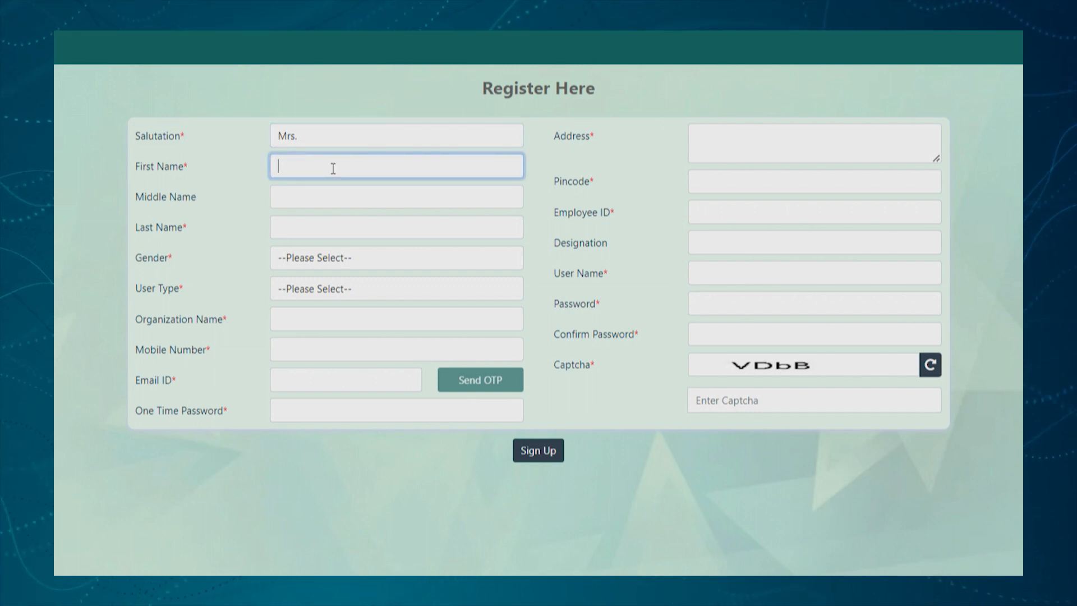
{"action": "type", "text": "ab"}
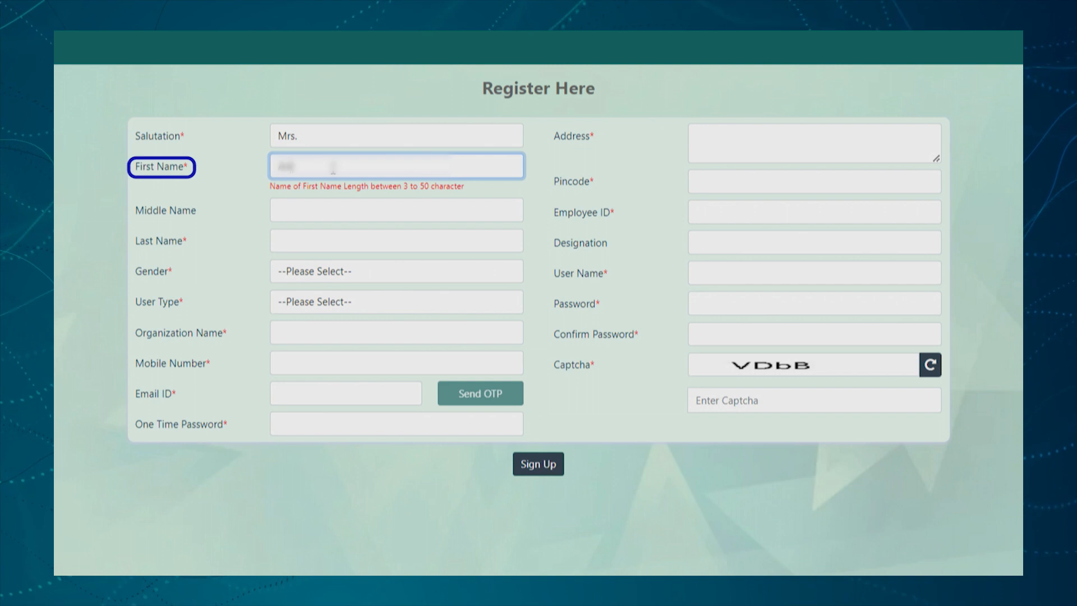
{"action": "left_click", "coordinate": [395, 227]}
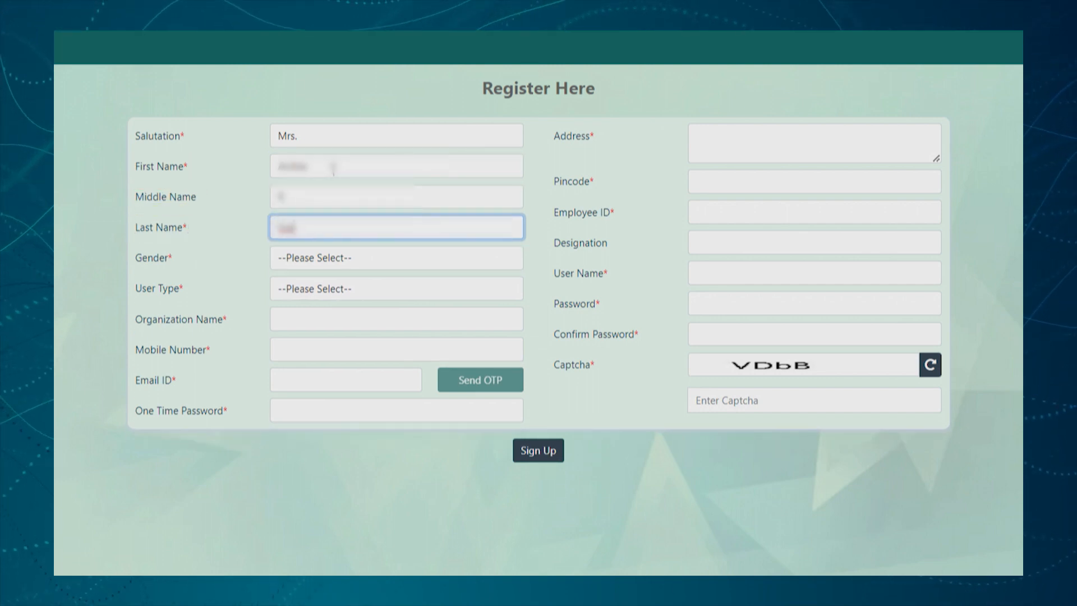
{"action": "left_click", "coordinate": [396, 258]}
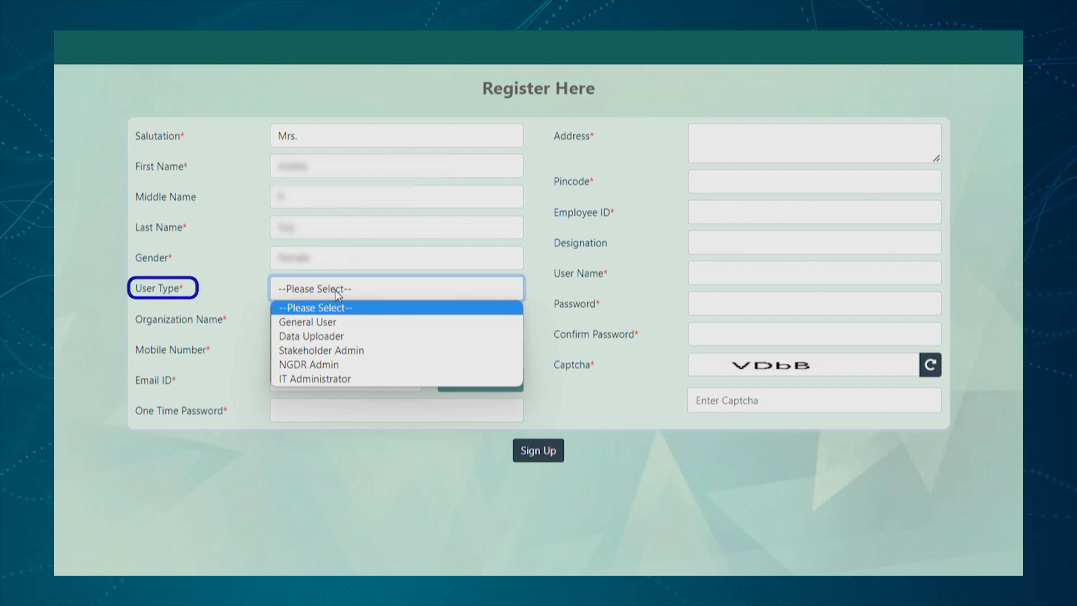
{"action": "mouse_move", "coordinate": [308, 322]}
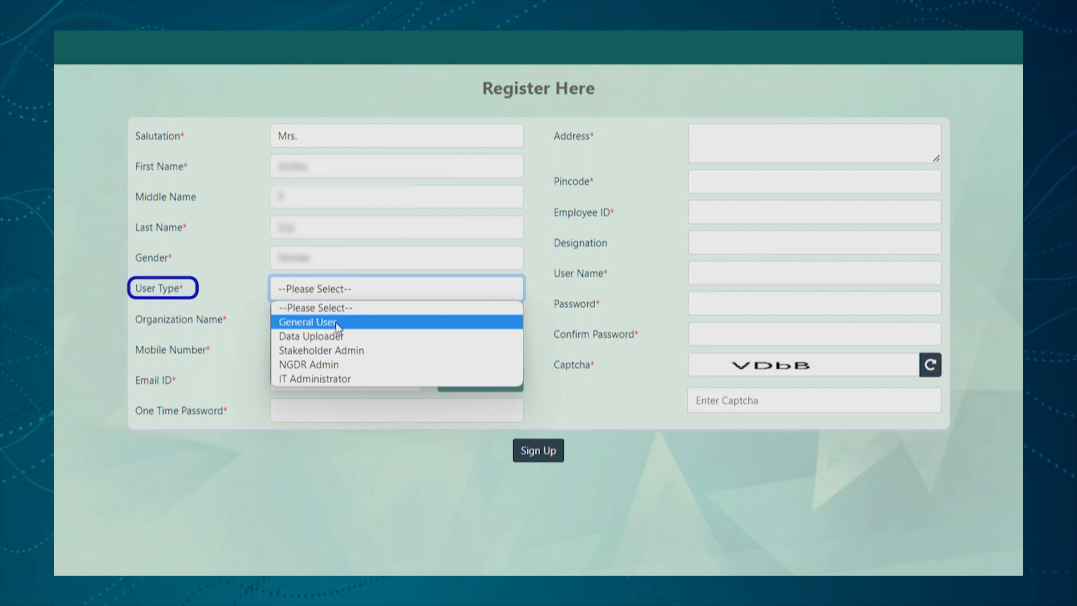
{"action": "mouse_move", "coordinate": [336, 327]}
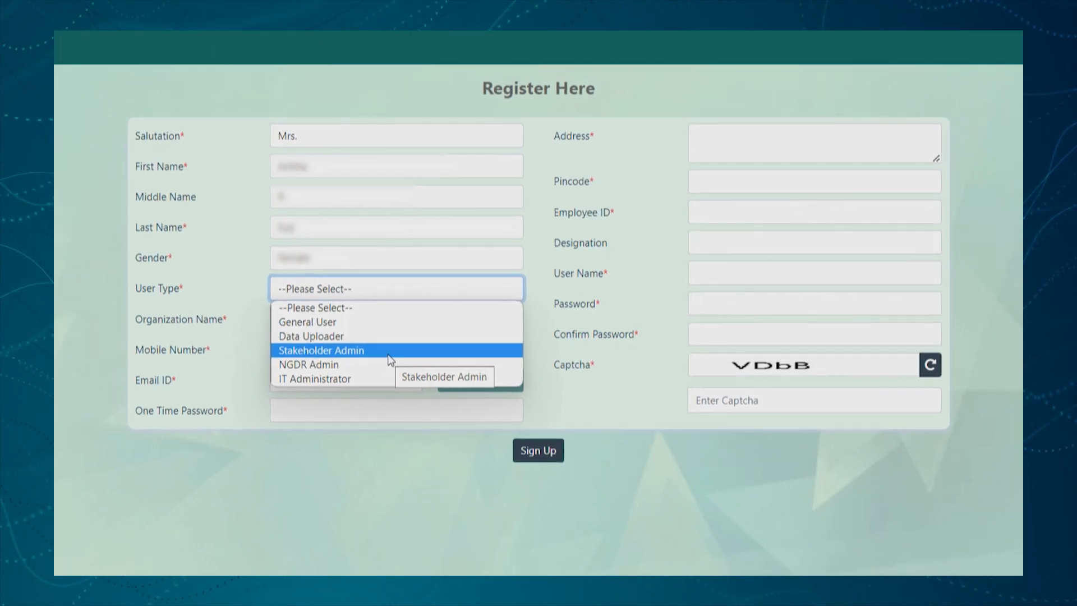
{"action": "mouse_move", "coordinate": [391, 365]}
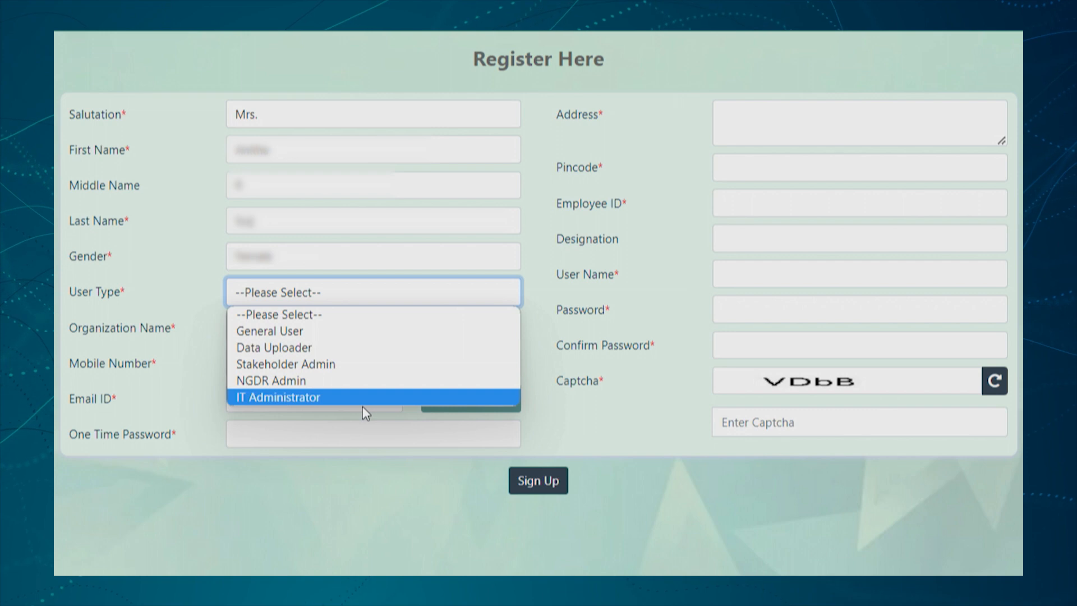
{"action": "mouse_move", "coordinate": [364, 364]}
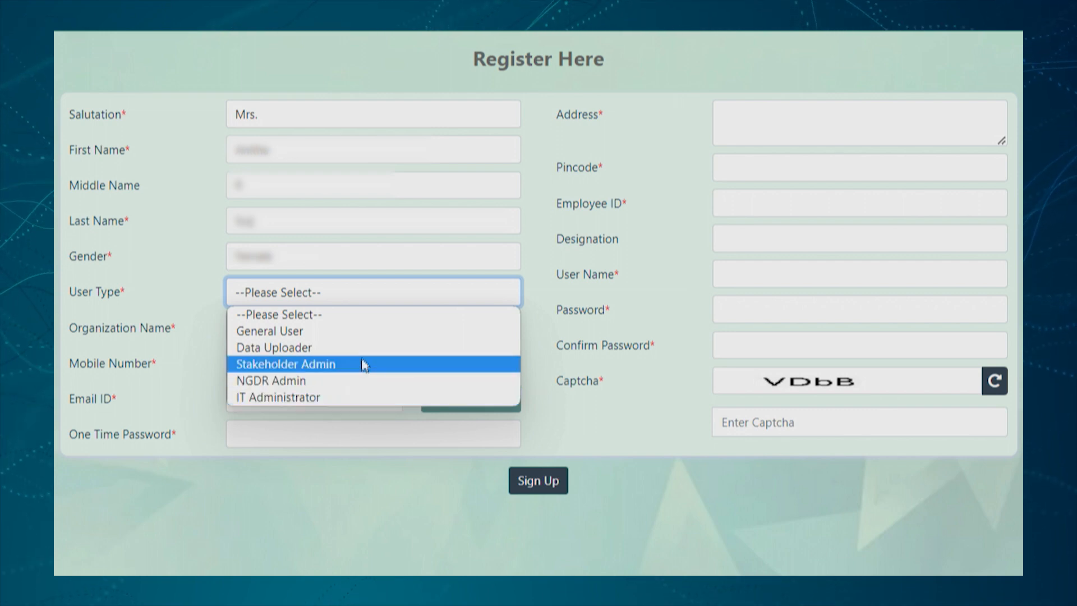
{"action": "mouse_move", "coordinate": [382, 315]}
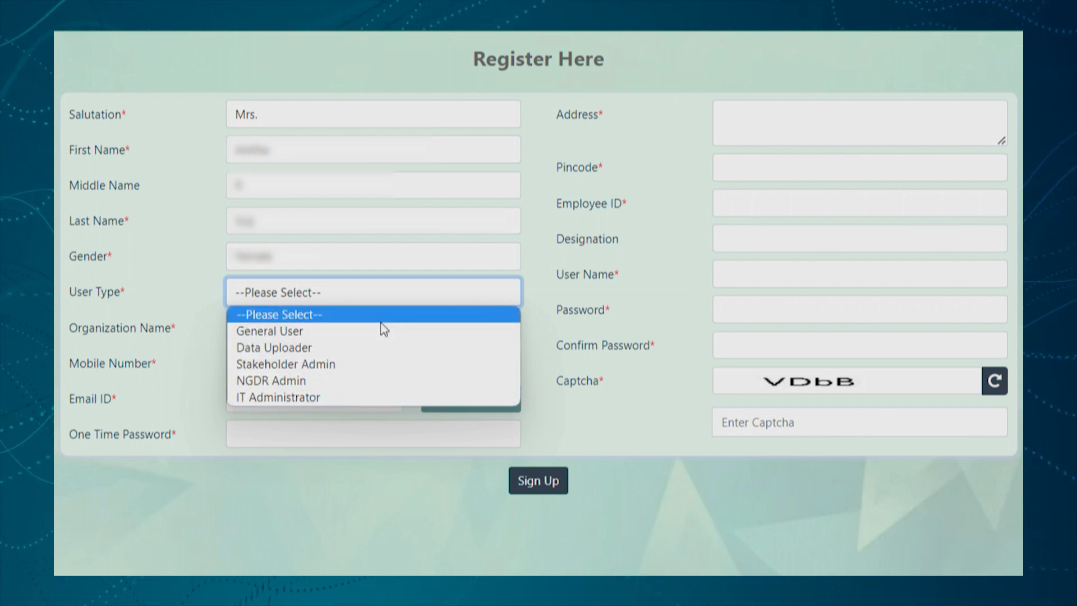
{"action": "mouse_move", "coordinate": [379, 364]}
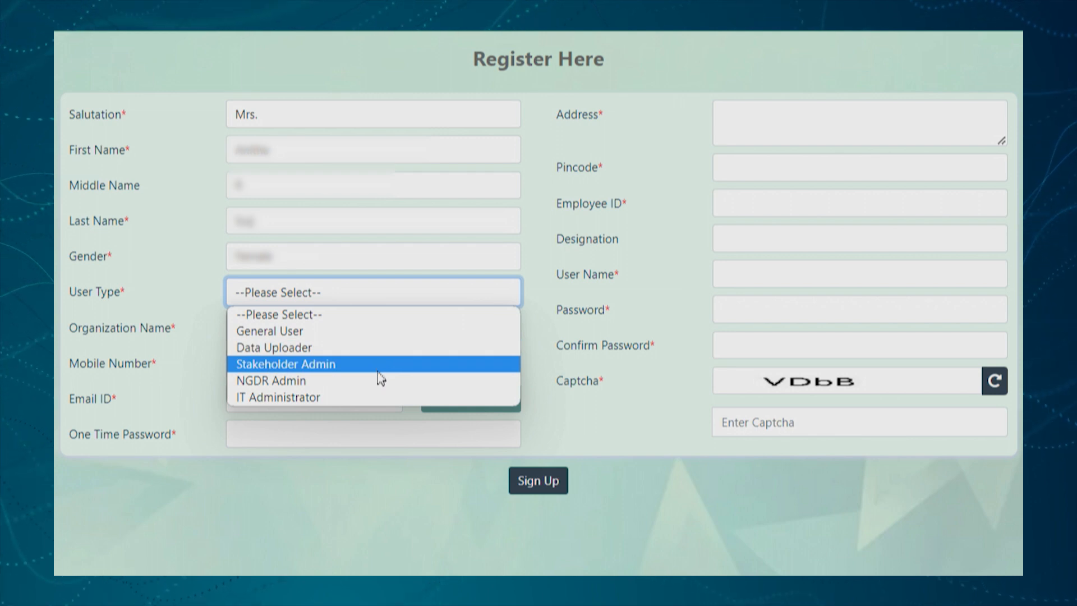
{"action": "mouse_move", "coordinate": [380, 397]}
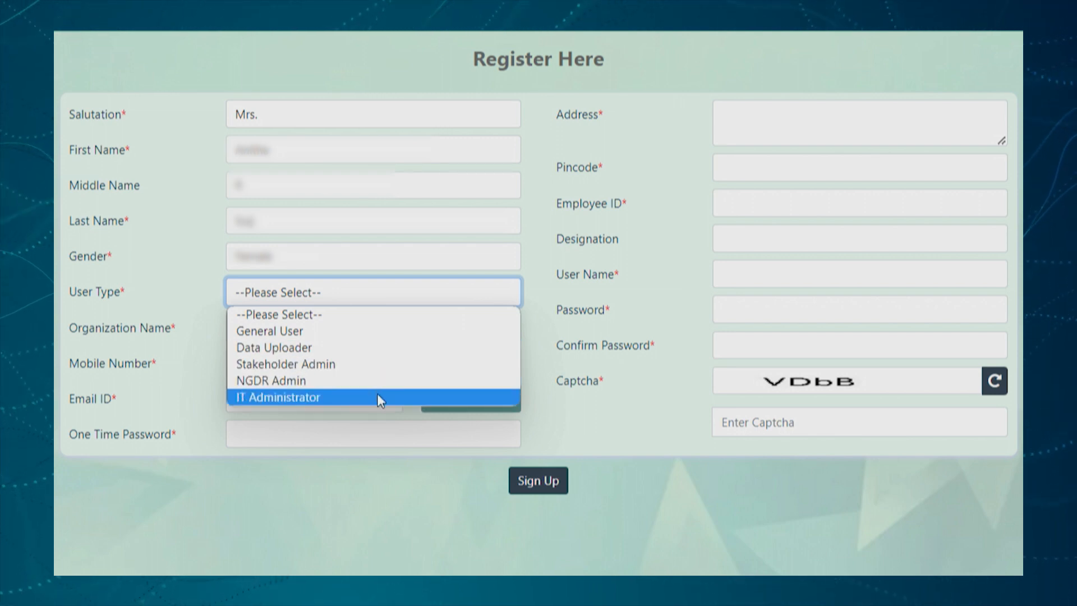
{"action": "mouse_move", "coordinate": [373, 380]}
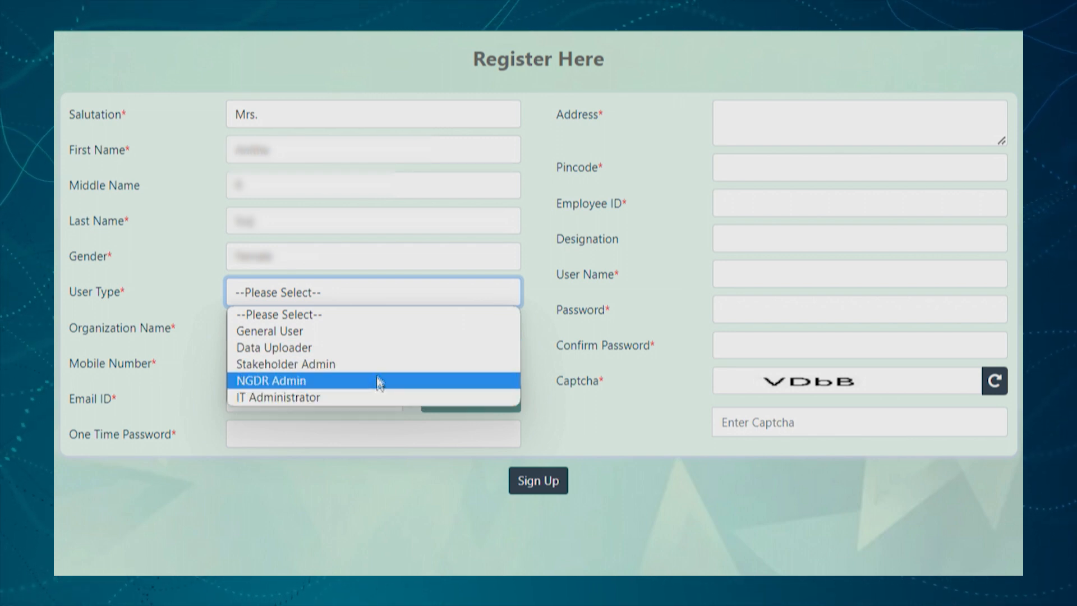
{"action": "mouse_move", "coordinate": [373, 364]}
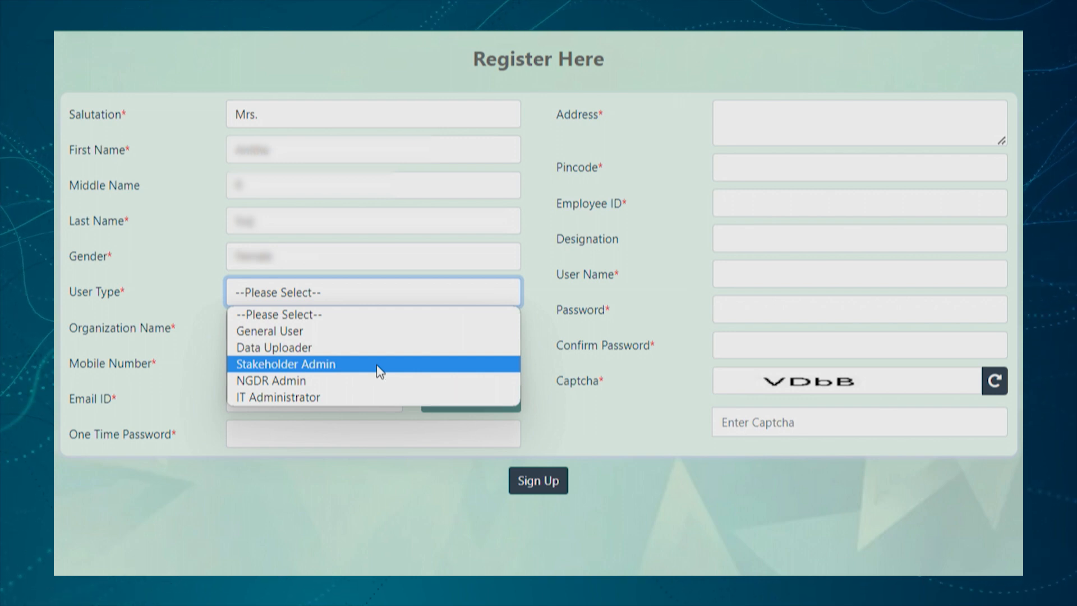
- Make the user type Stakeholder Admin and begin the file description 'Test De'
{"action": "left_click", "coordinate": [285, 364]}
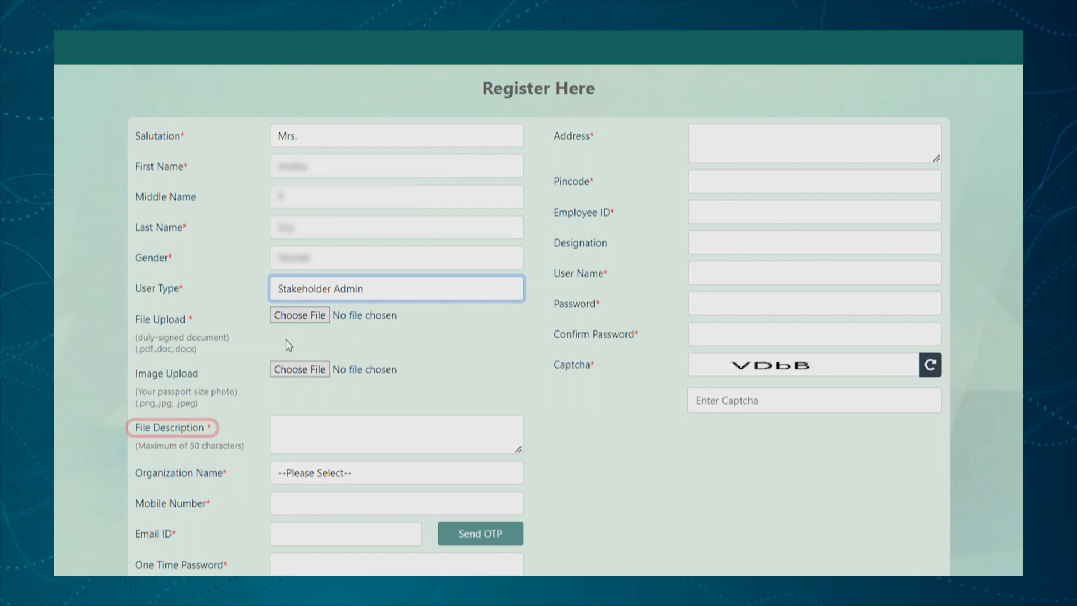
{"action": "left_click", "coordinate": [396, 434]}
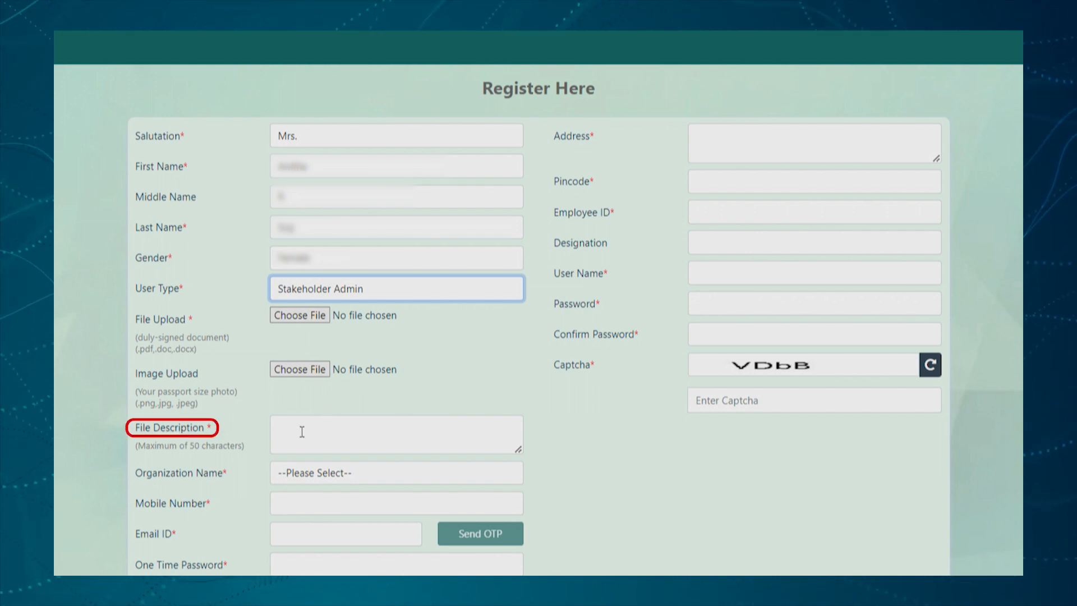
{"action": "type", "text": "Test De"}
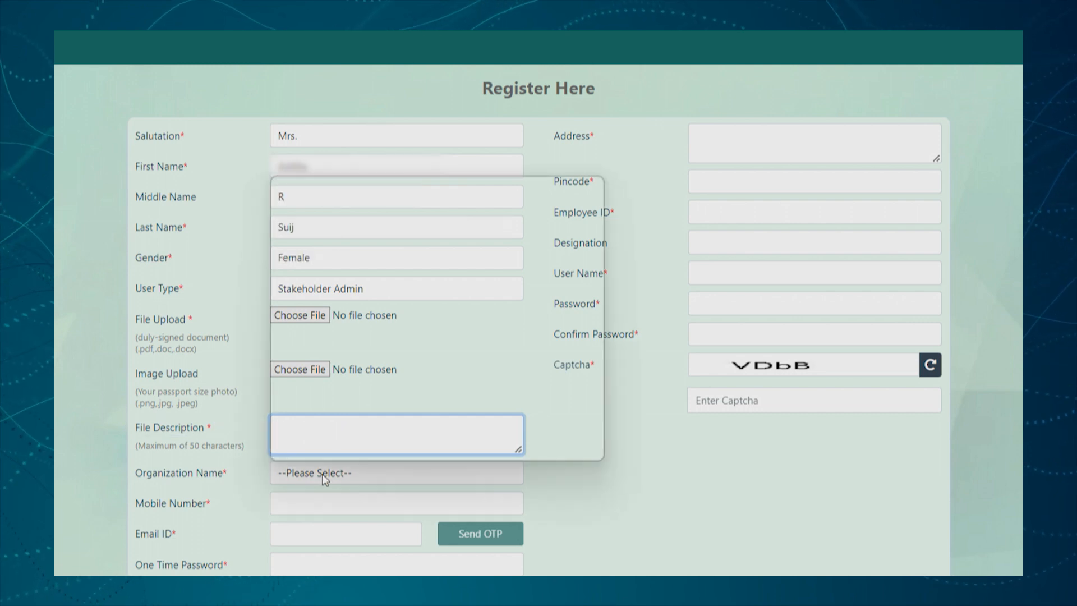
- Scroll through the Organization Name list without choosing, then reopen the User Type choices
{"action": "left_click", "coordinate": [395, 472]}
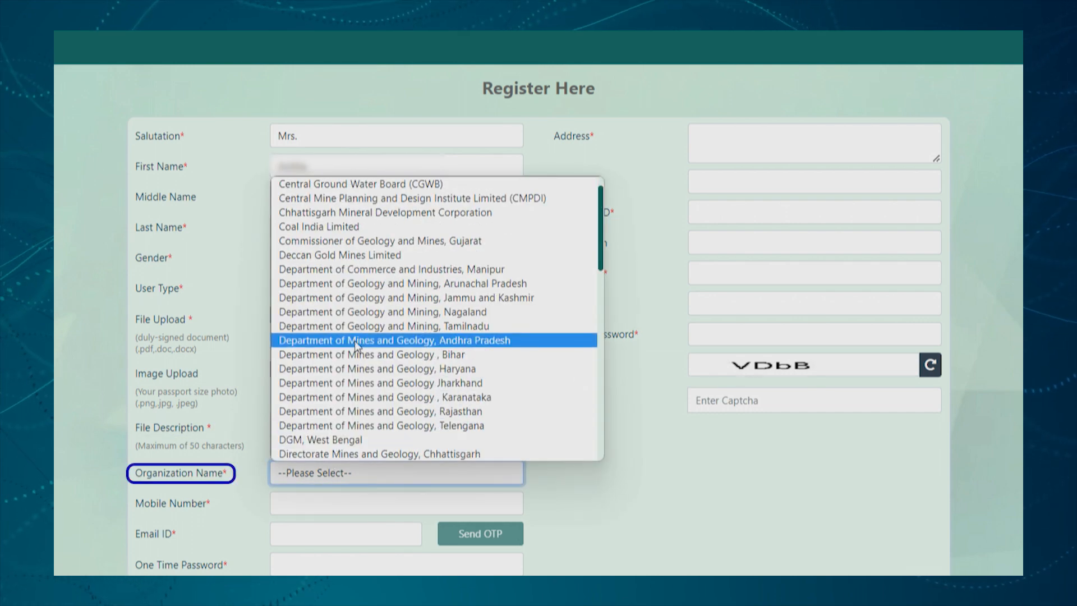
{"action": "scroll", "scroll_direction": "down", "scroll_amount": 3}
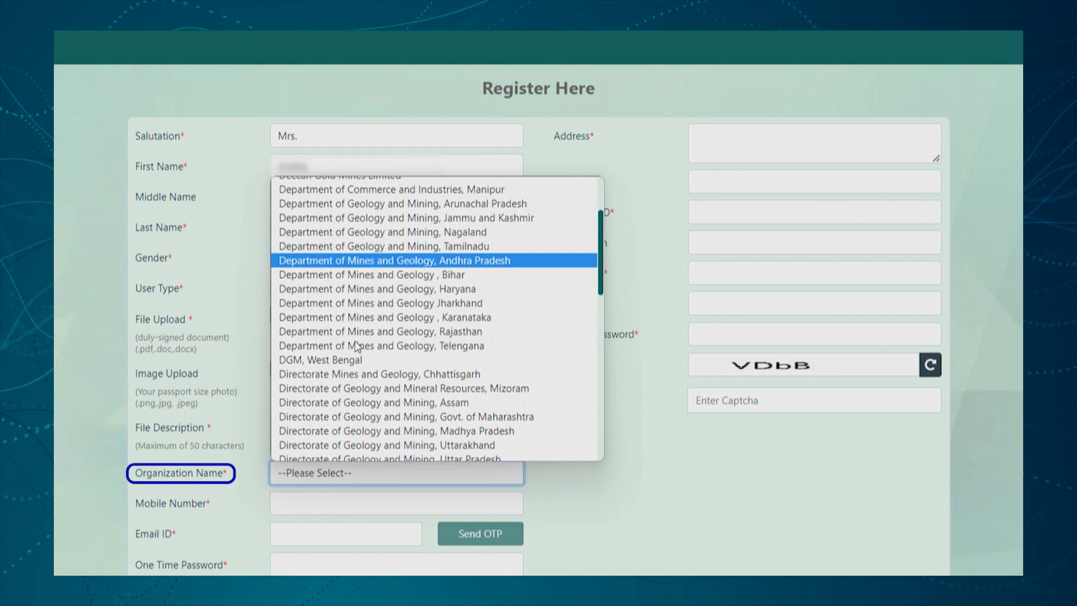
{"action": "scroll", "scroll_direction": "down", "scroll_amount": 3}
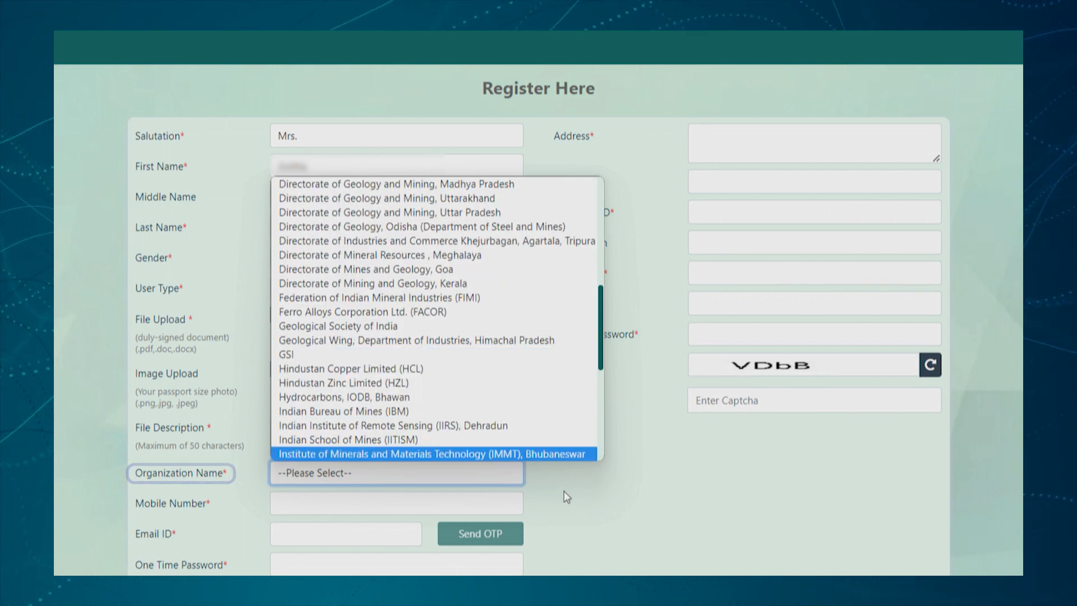
{"action": "left_click", "coordinate": [396, 288]}
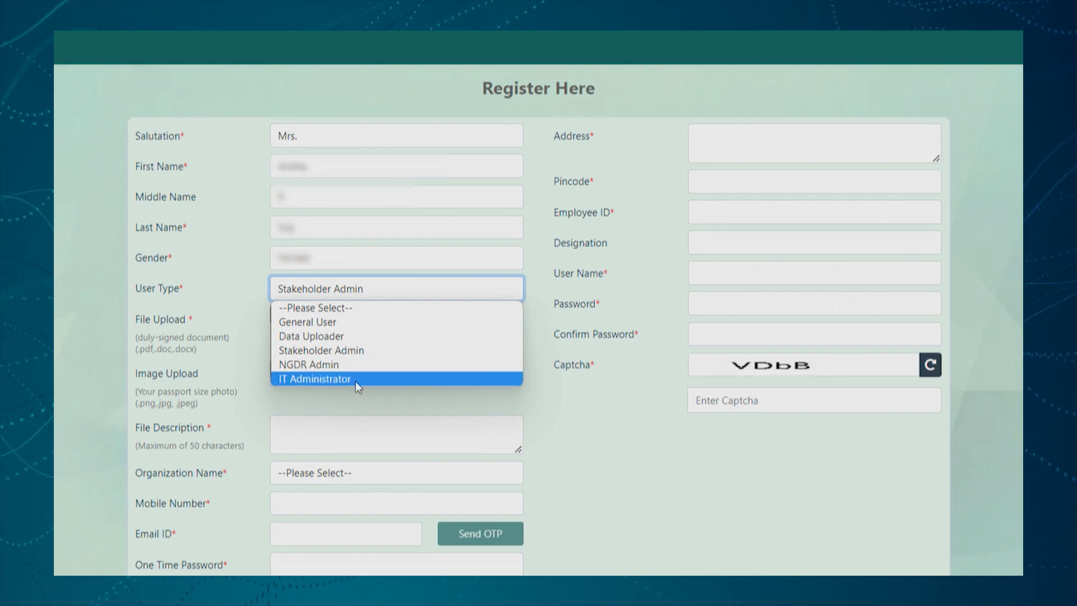
- Switch user type to IT Administrator and start entering the mobile number
{"action": "left_click", "coordinate": [314, 379]}
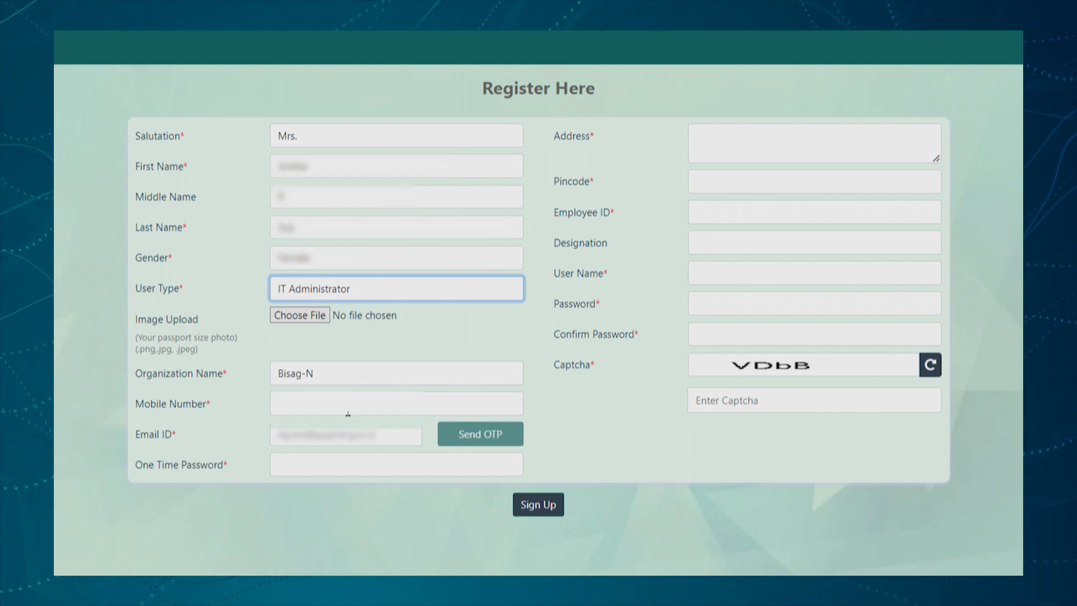
{"action": "left_click", "coordinate": [395, 404]}
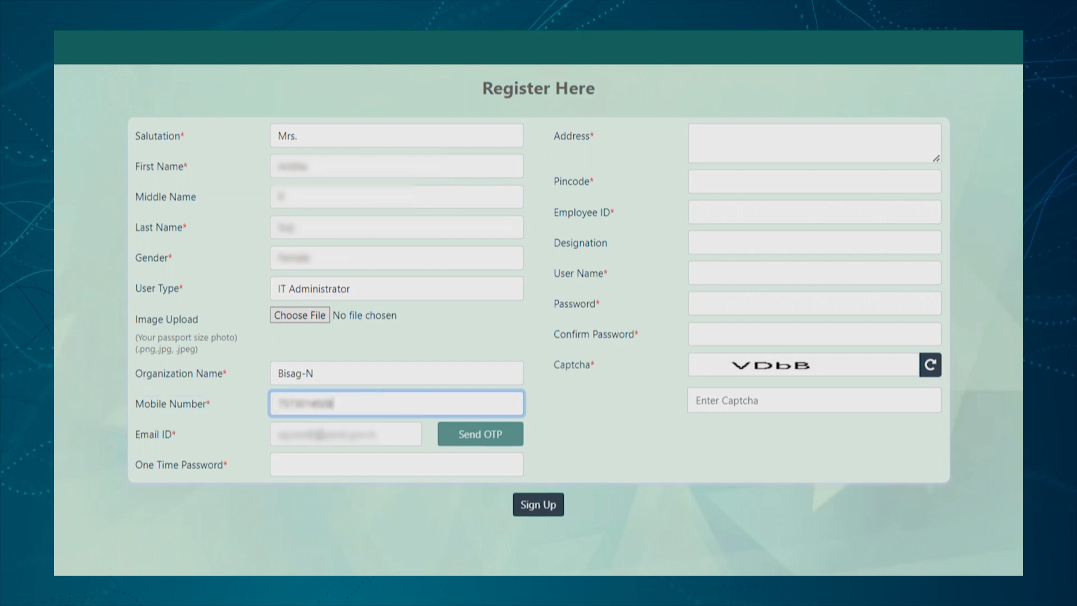
- Focus the Email ID field to enter the email address
{"action": "left_click", "coordinate": [345, 433]}
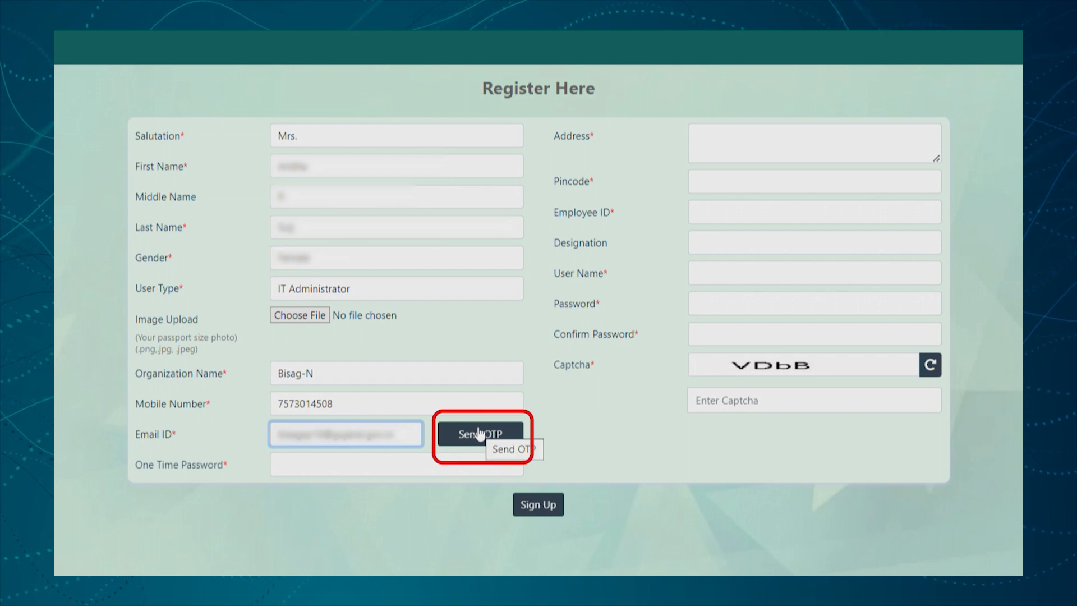
{"action": "left_click", "coordinate": [480, 434]}
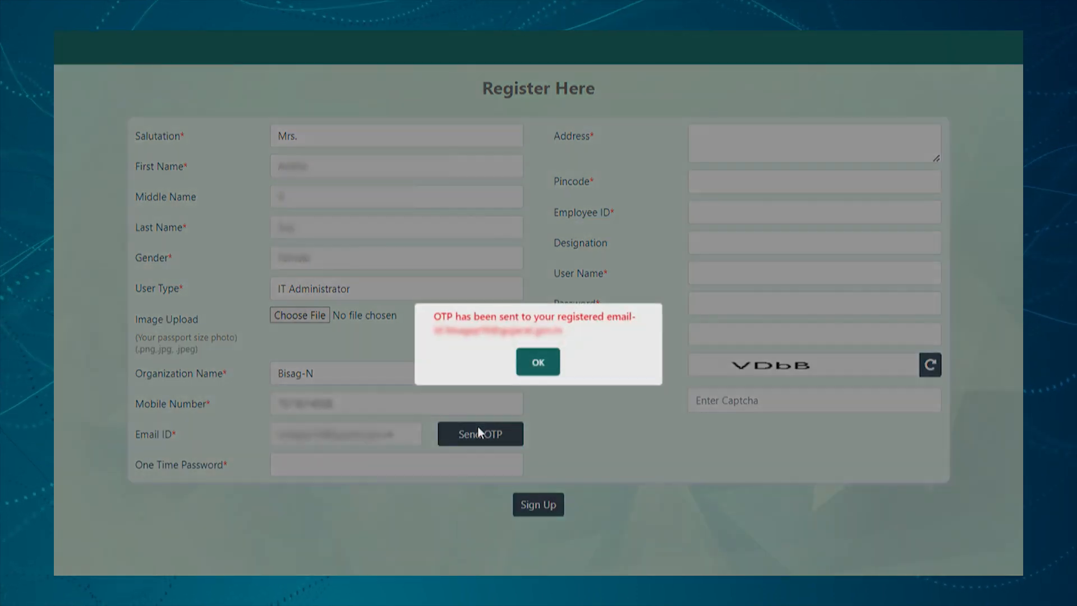
{"action": "mouse_move", "coordinate": [404, 358]}
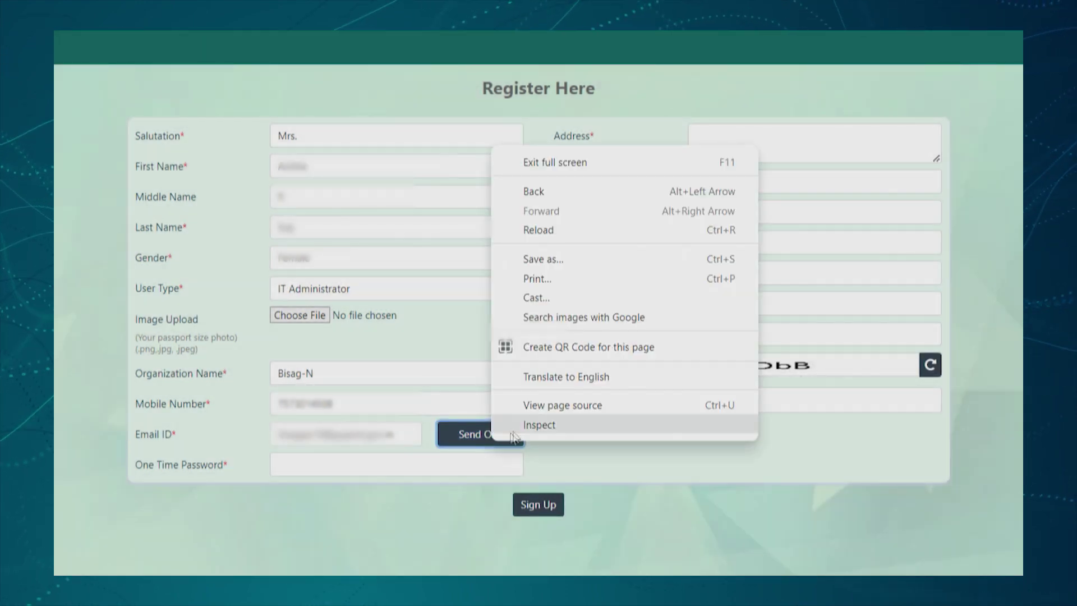
{"action": "left_click", "coordinate": [396, 464]}
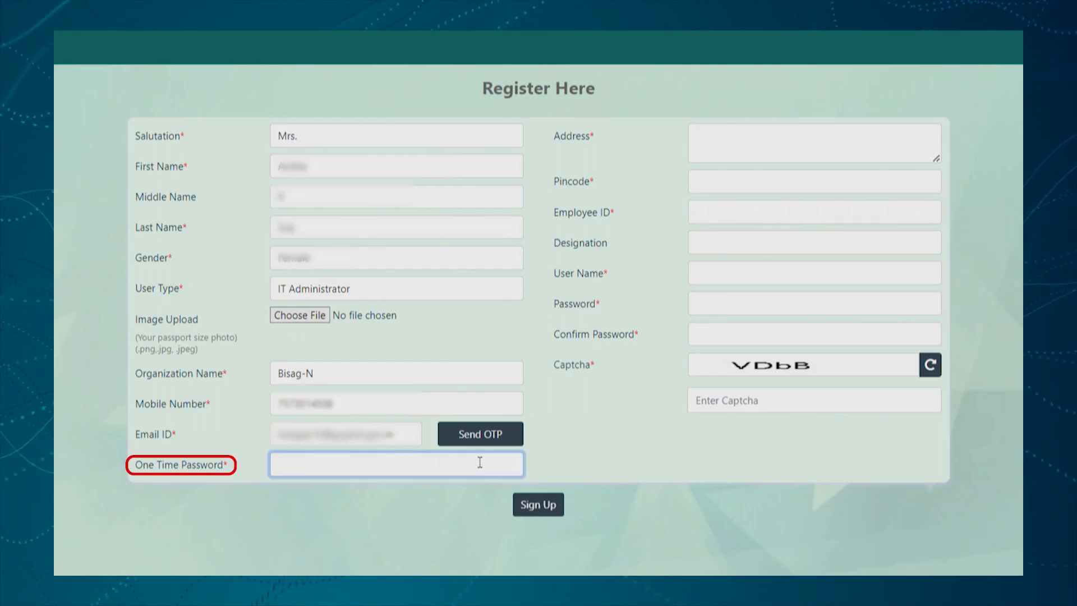
{"action": "type", "text": "477"}
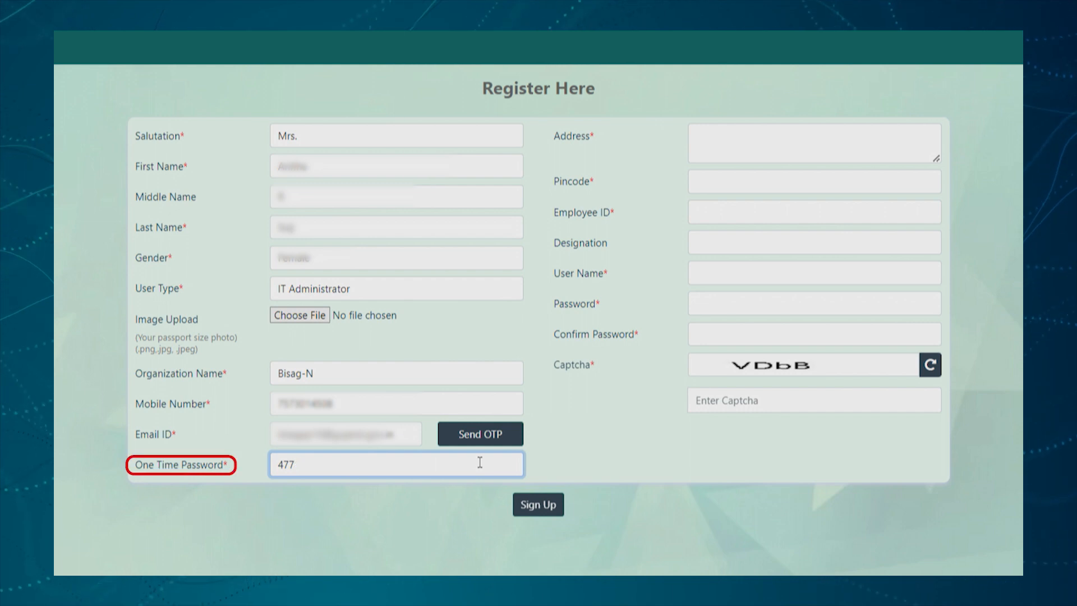
{"action": "type", "text": "9"}
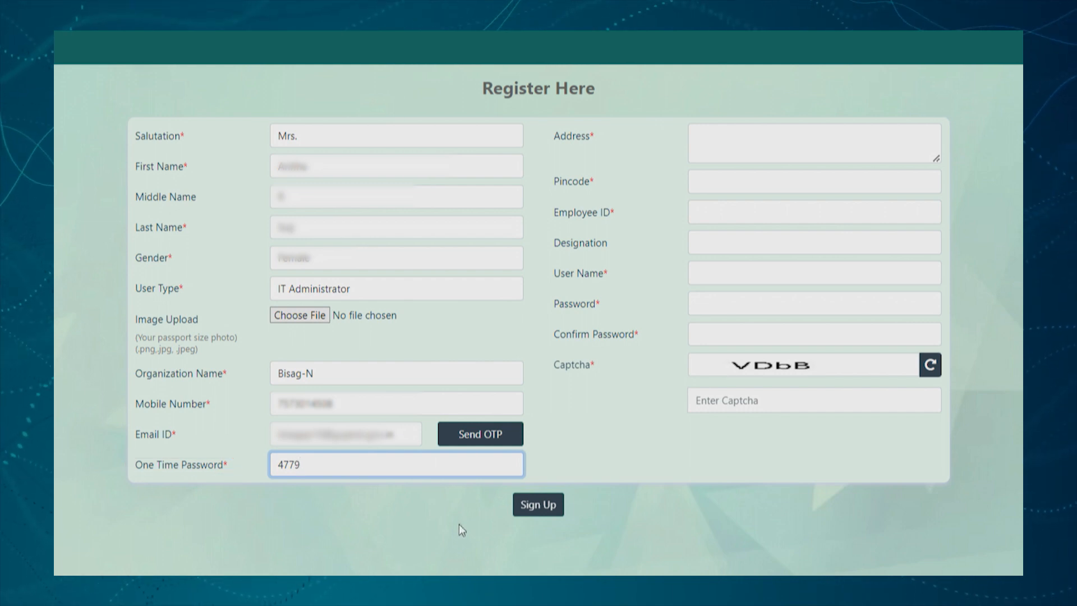
{"action": "left_click", "coordinate": [538, 504]}
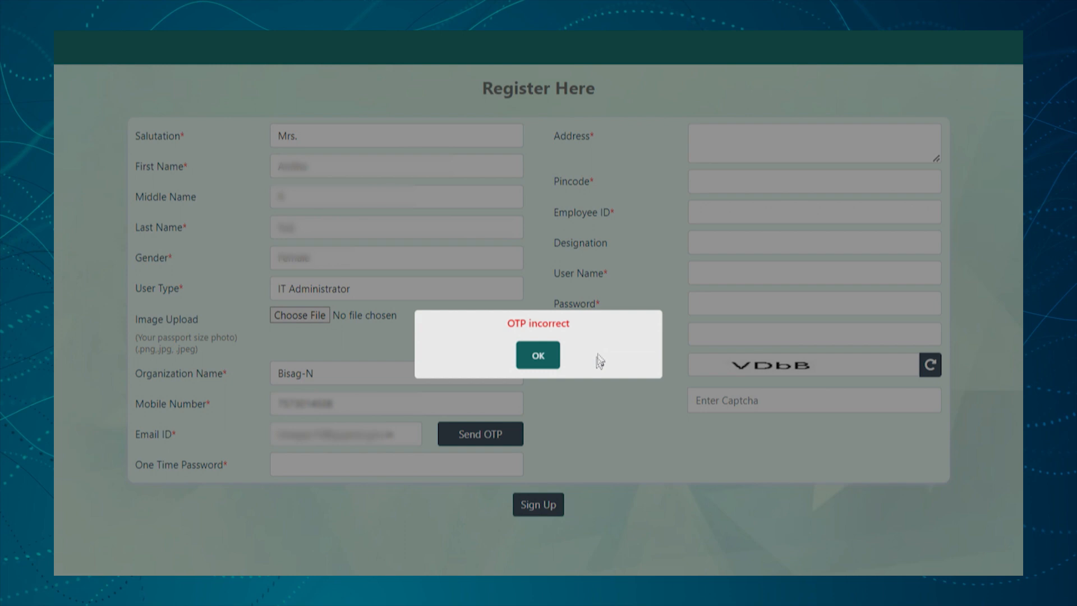
{"action": "mouse_move", "coordinate": [556, 324]}
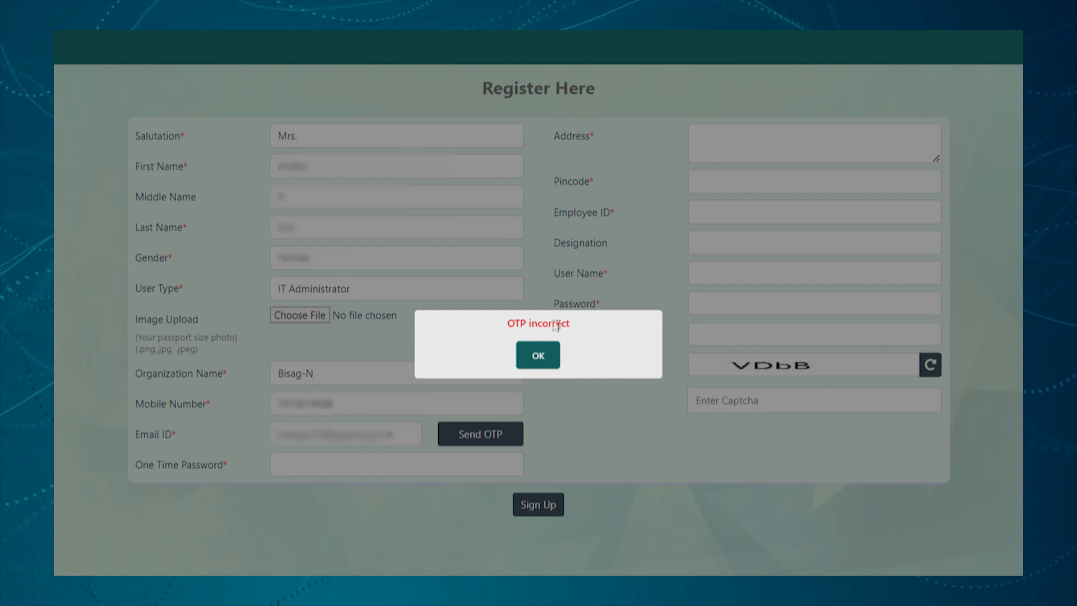
{"action": "left_click", "coordinate": [538, 355]}
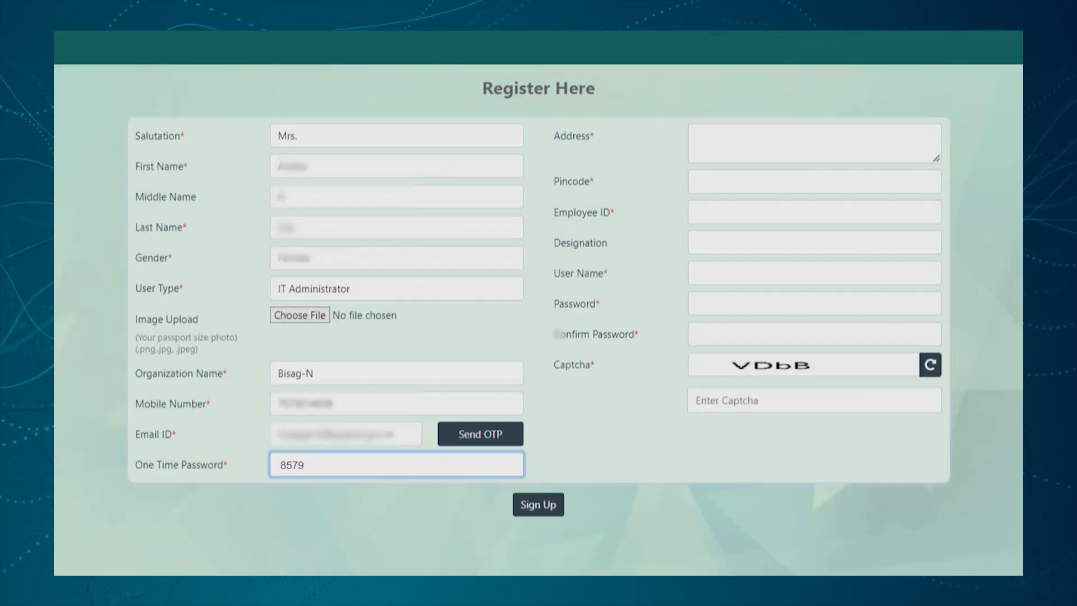
- Enter address 'Bisag-N, Gandhinagar, Gujarat', pincode 382421, employee ID A78453, designation Project Manager
{"action": "left_click", "coordinate": [814, 142]}
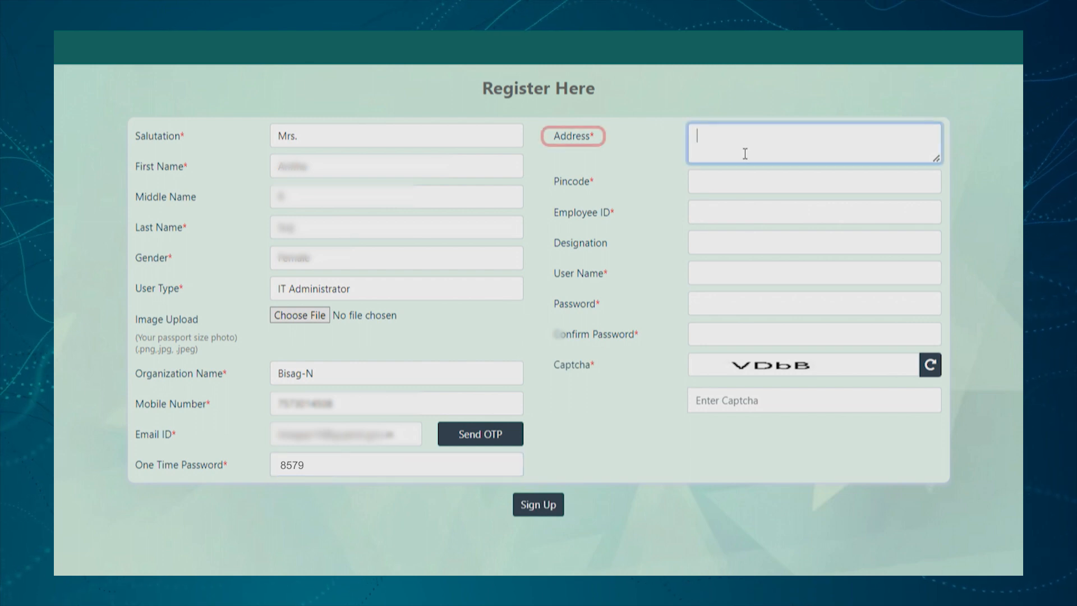
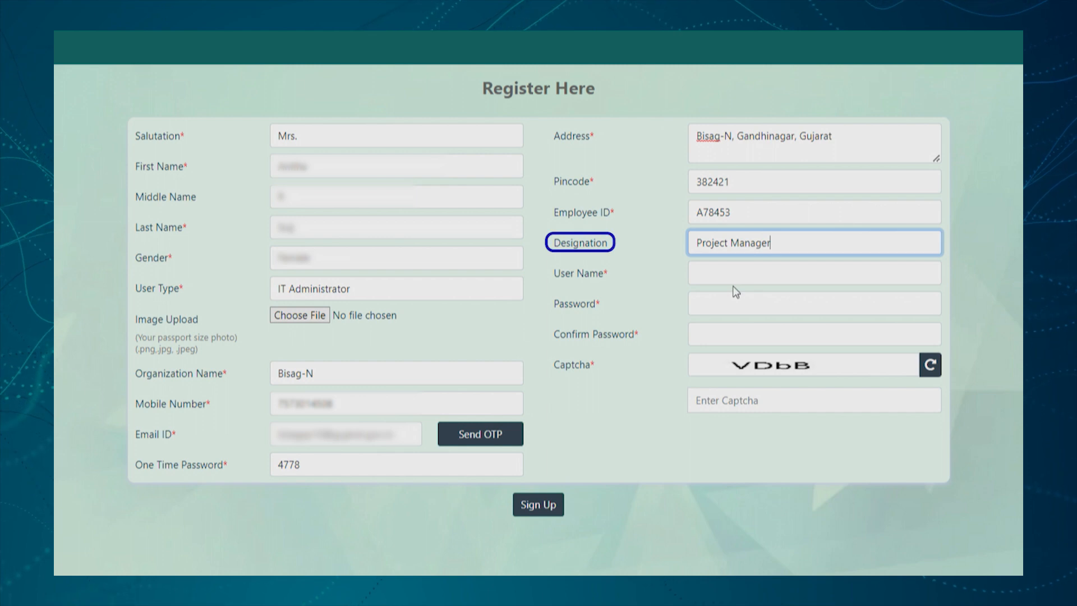
{"action": "left_click", "coordinate": [813, 272]}
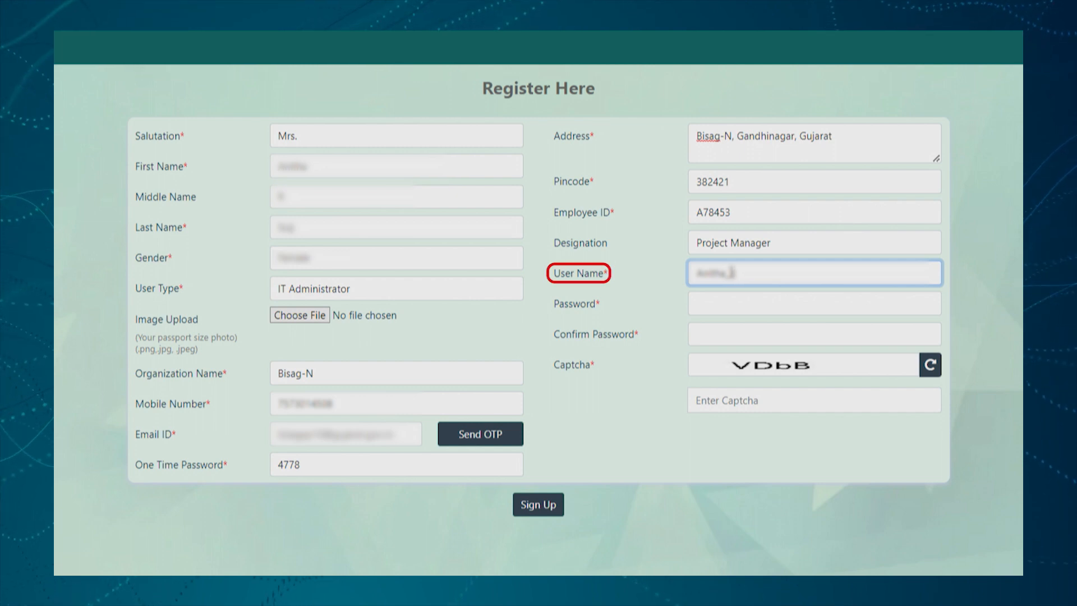
- Enter a user name ending '_admin' and begin typing the account password
{"action": "type", "text": "_admin"}
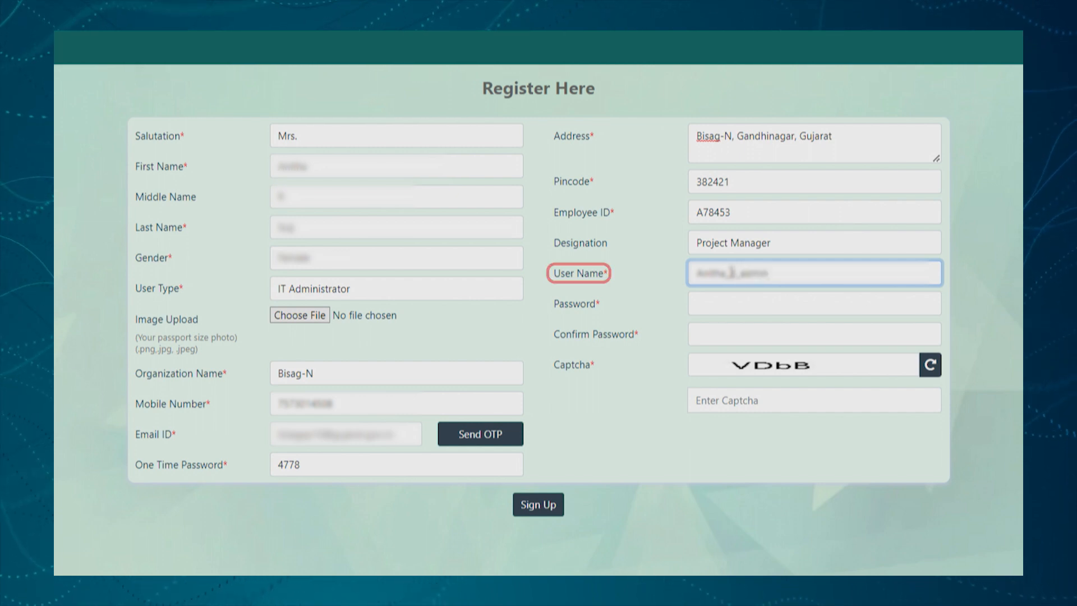
{"action": "left_click", "coordinate": [813, 303]}
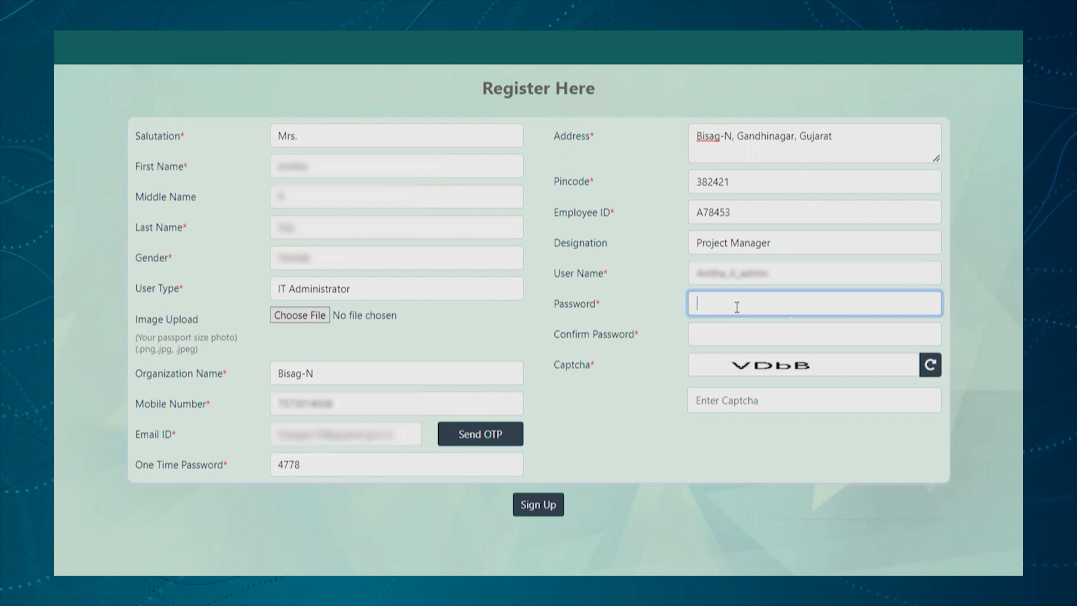
{"action": "type", "text": "•"}
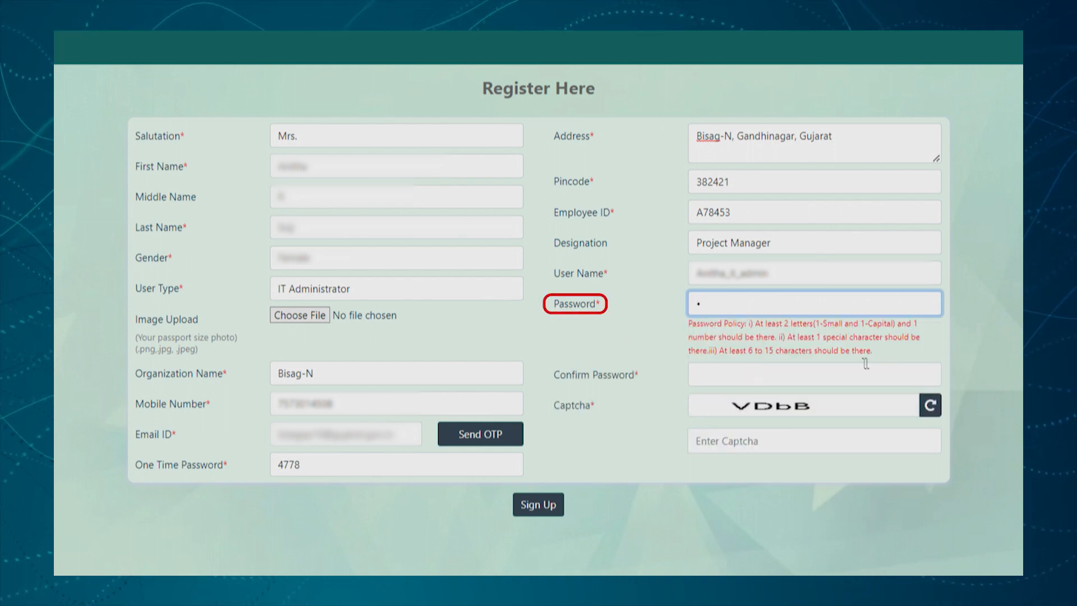
{"action": "mouse_move", "coordinate": [742, 339]}
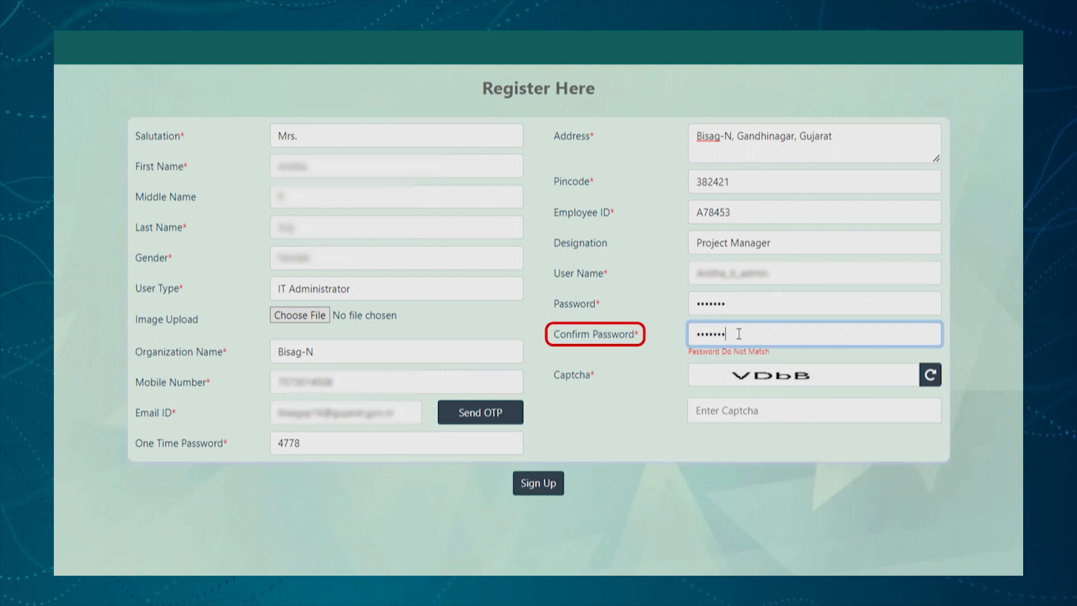
{"action": "mouse_move", "coordinate": [805, 359]}
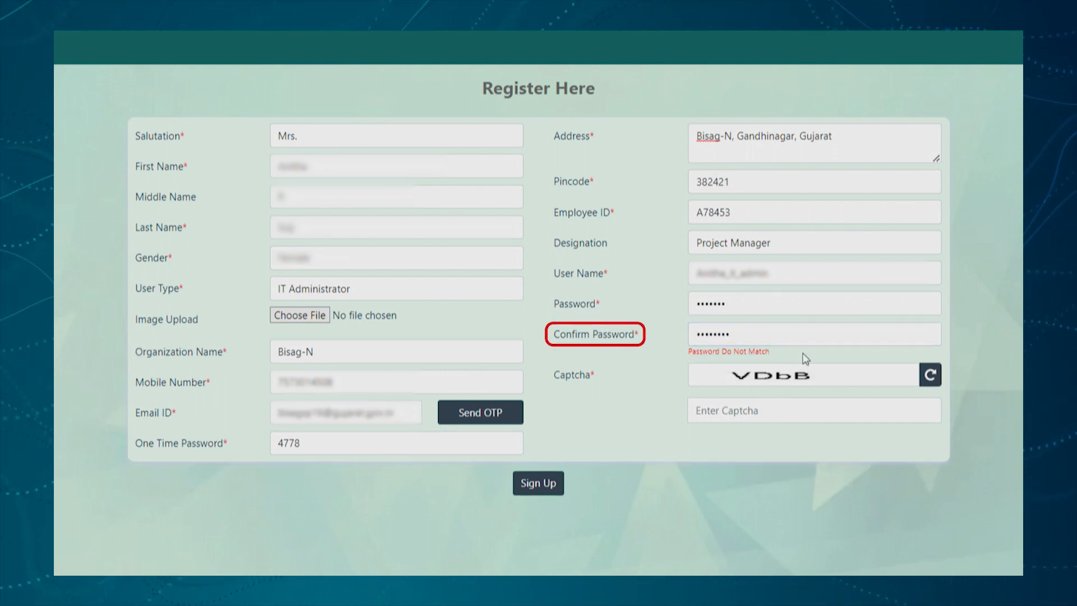
{"action": "mouse_move", "coordinate": [671, 358]}
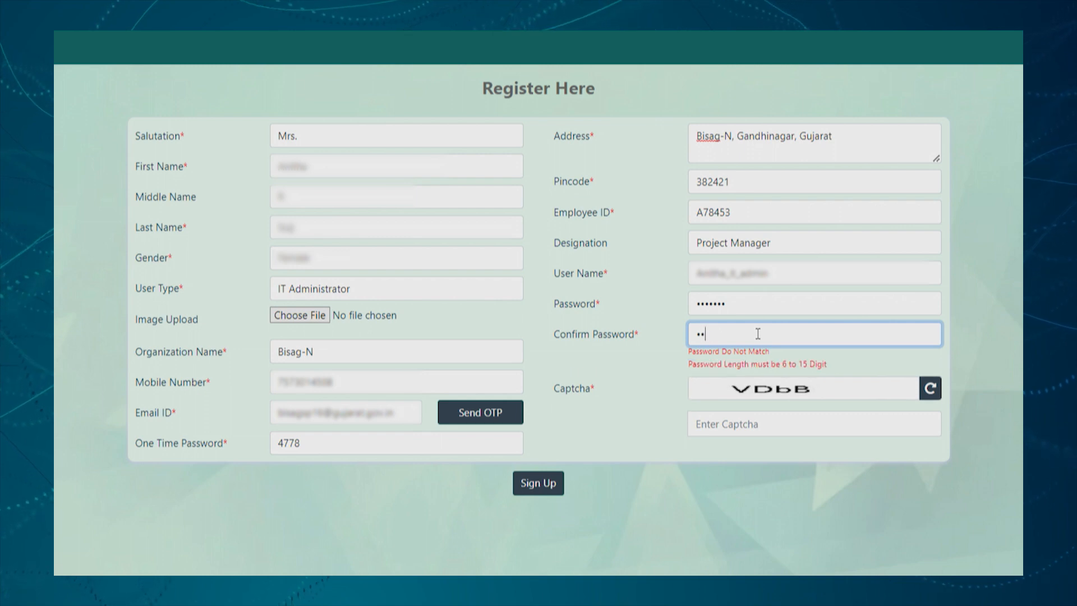
- Enter the captcha code VDbB and submit the sign-up
{"action": "left_click", "coordinate": [813, 401]}
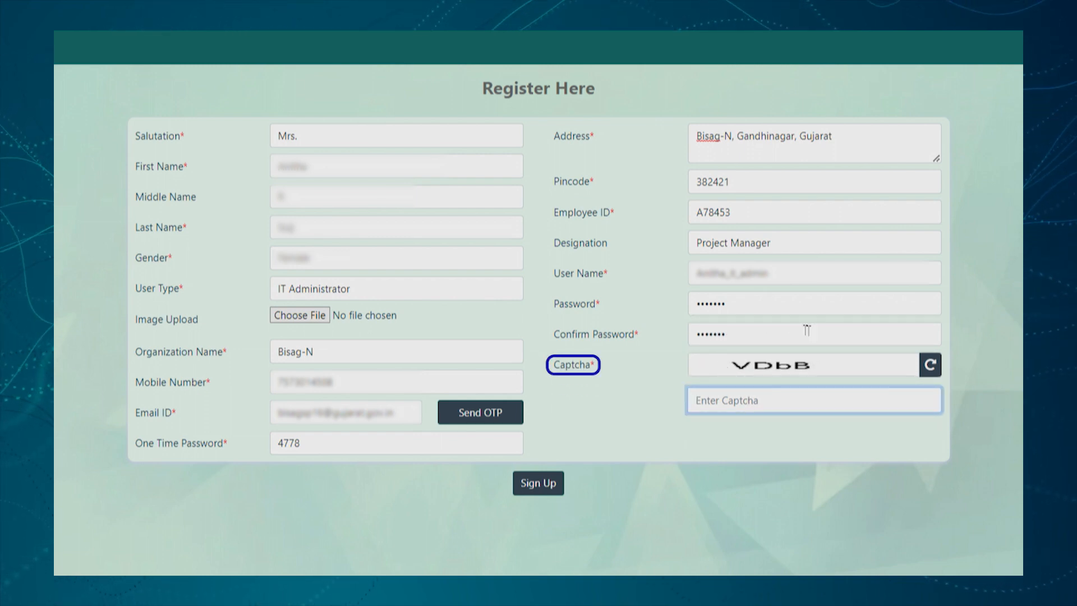
{"action": "type", "text": "V"}
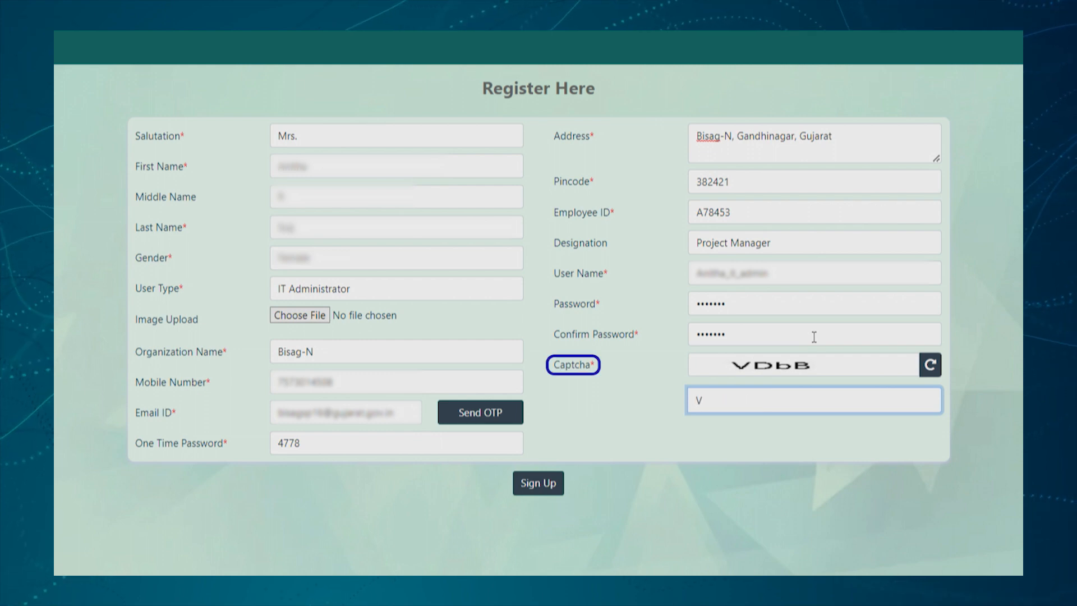
{"action": "type", "text": "DbB"}
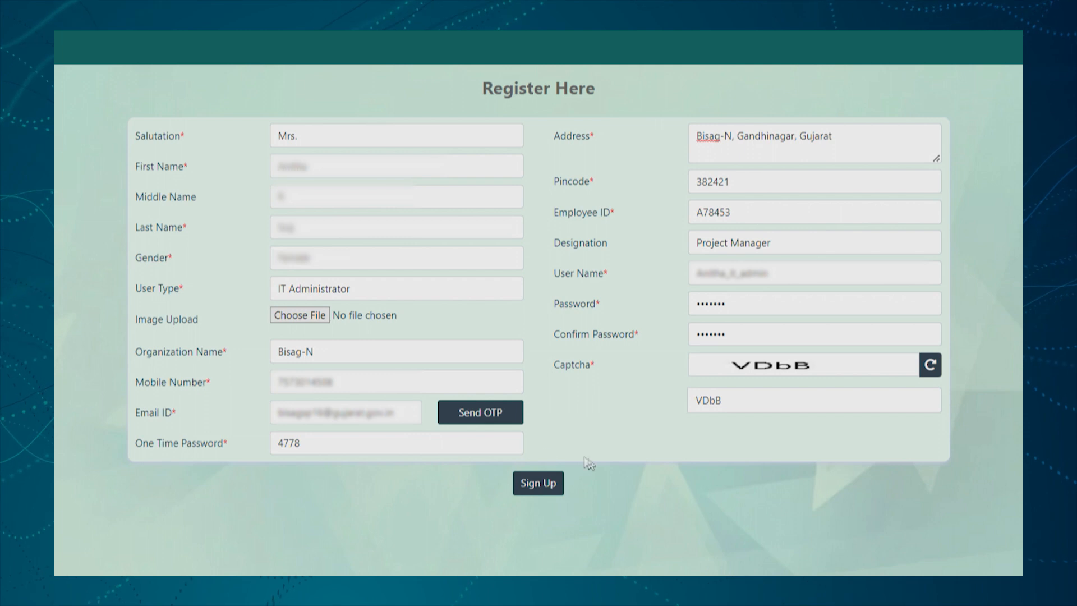
{"action": "left_click", "coordinate": [538, 483]}
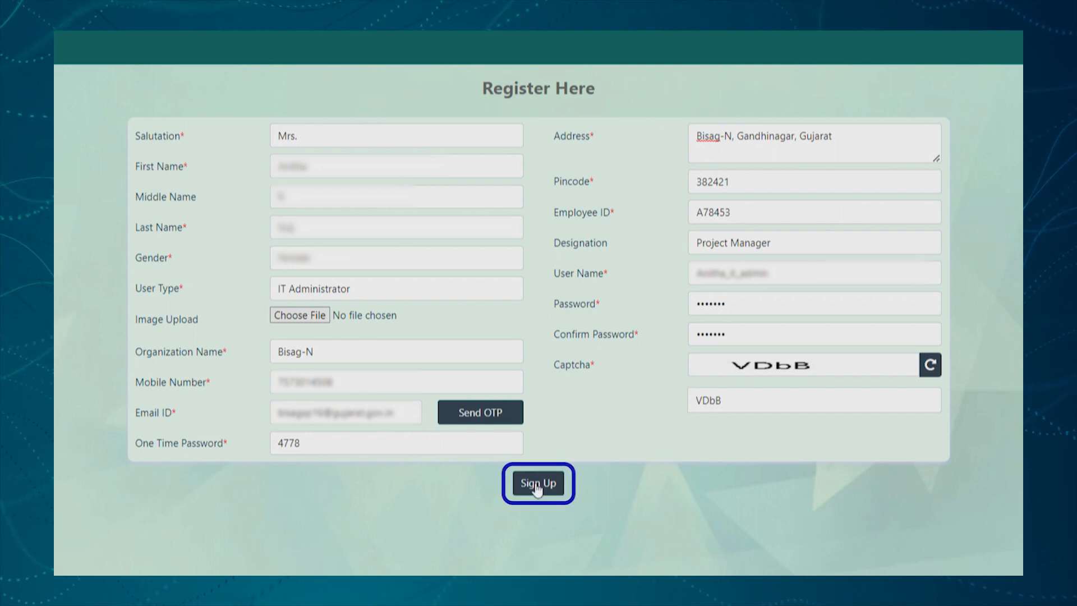
- Submit the registration and dismiss the 'Registration Successful! Please Login With Your Credential' alert
{"action": "left_click", "coordinate": [538, 483]}
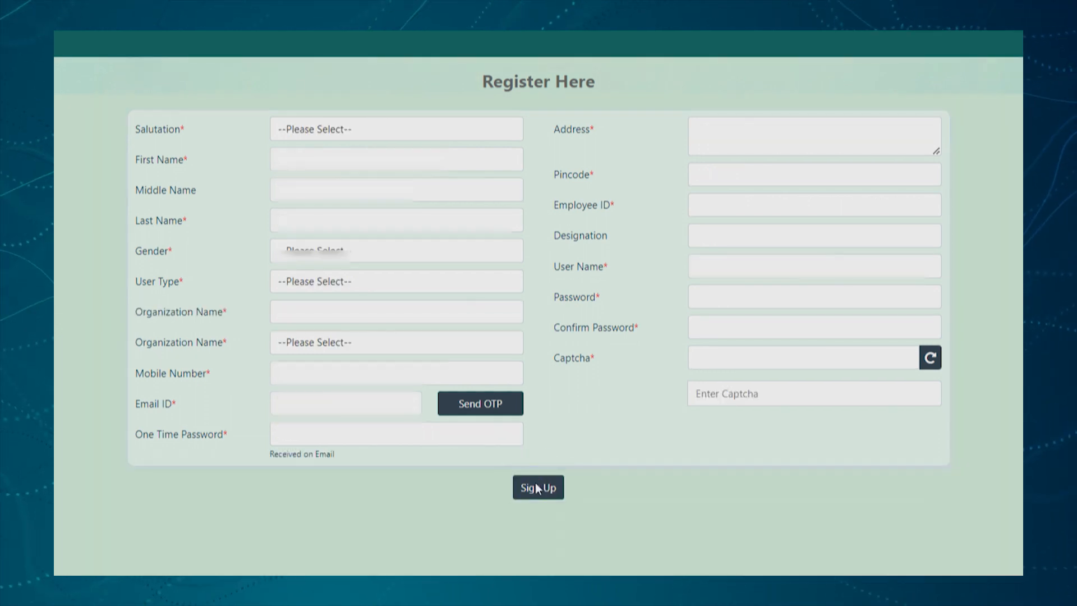
{"action": "left_click", "coordinate": [538, 486]}
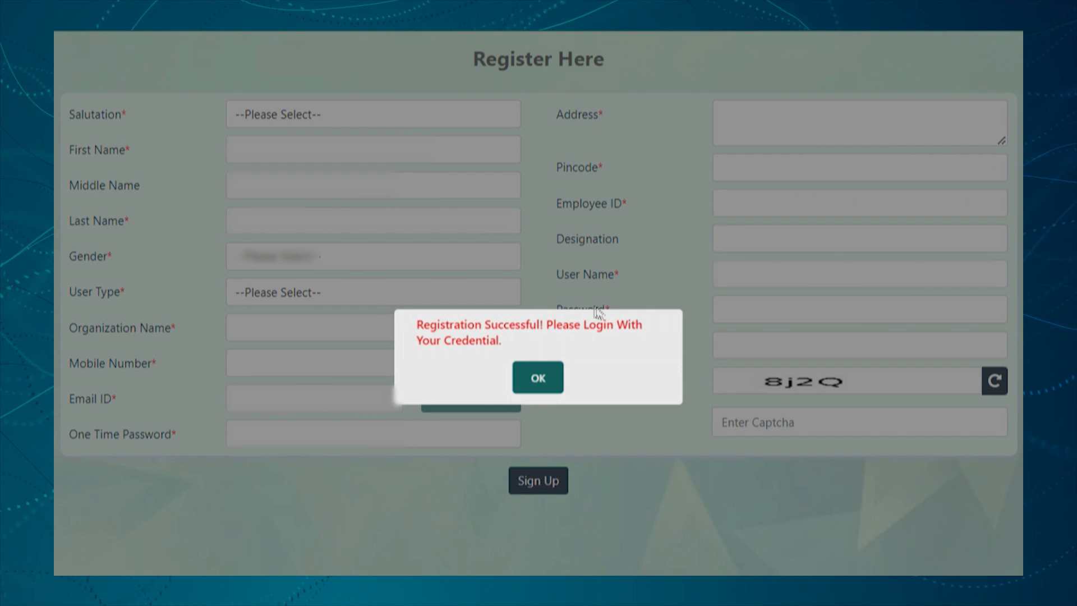
{"action": "mouse_move", "coordinate": [591, 384]}
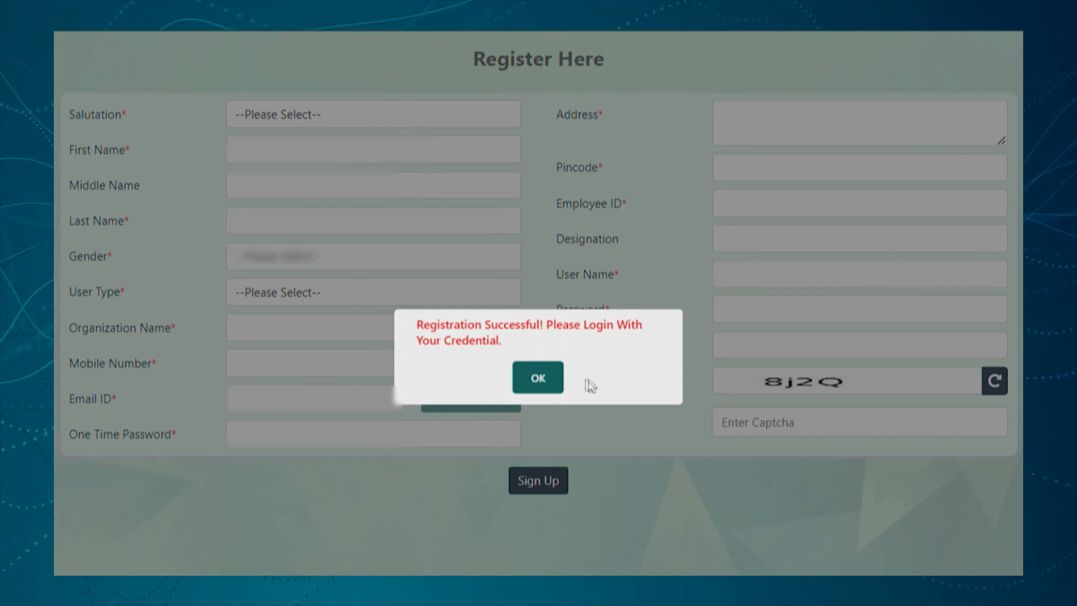
{"action": "scroll", "scroll_direction": "up", "scroll_amount": 3}
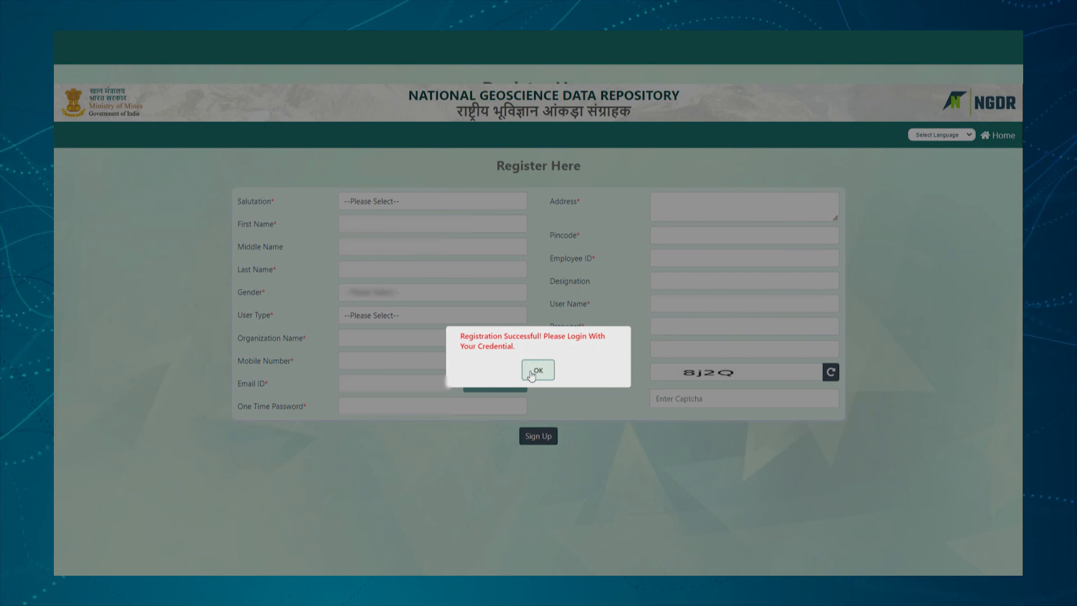
{"action": "left_click", "coordinate": [538, 370]}
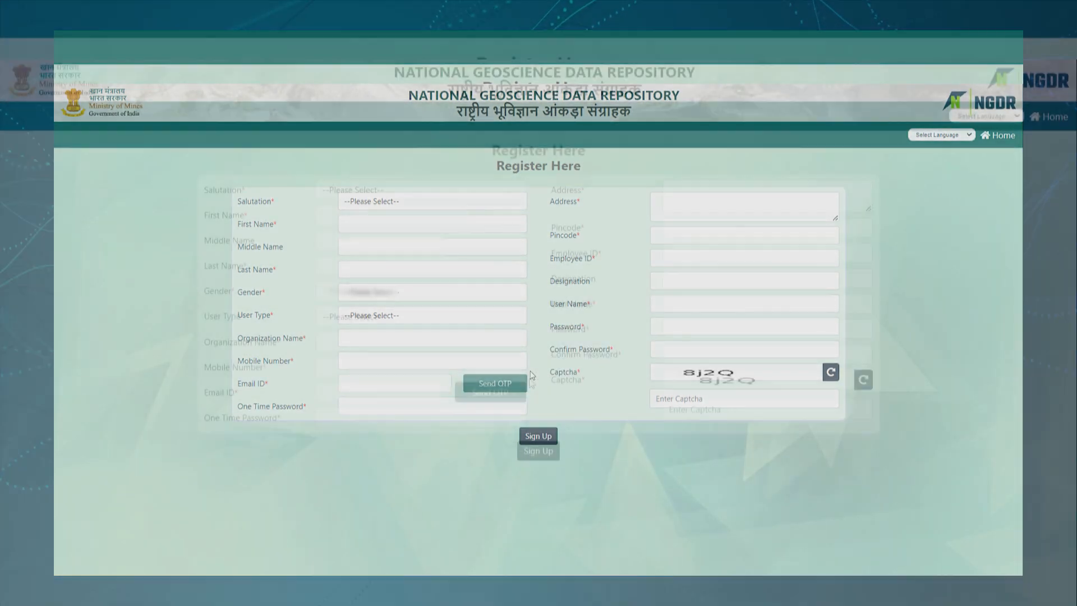